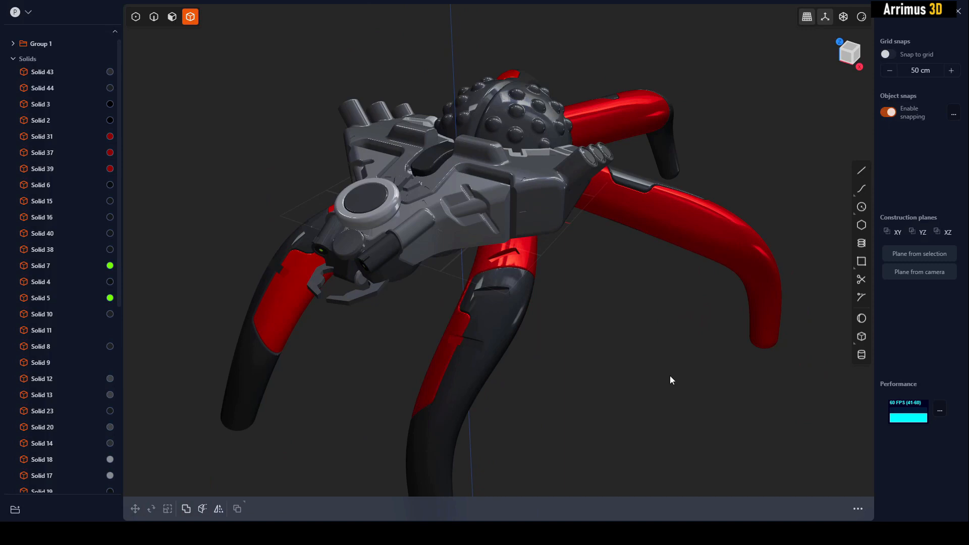
{"action": "mouse_move", "coordinate": [666, 360]}
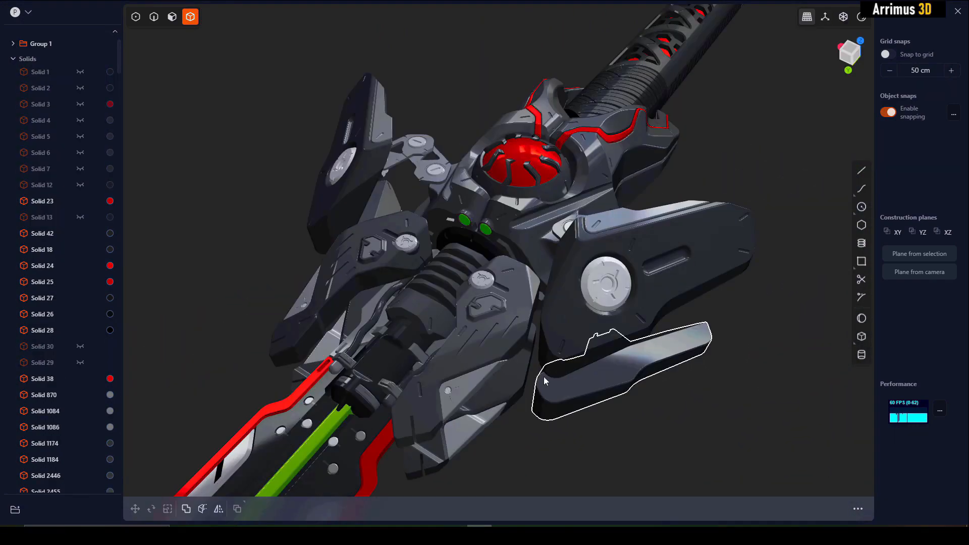
Orbit around the spider-drone to view its body from several angles, including top-down.
{"action": "left_click_drag", "start_coordinate": [544, 381], "coordinate": [567, 337]}
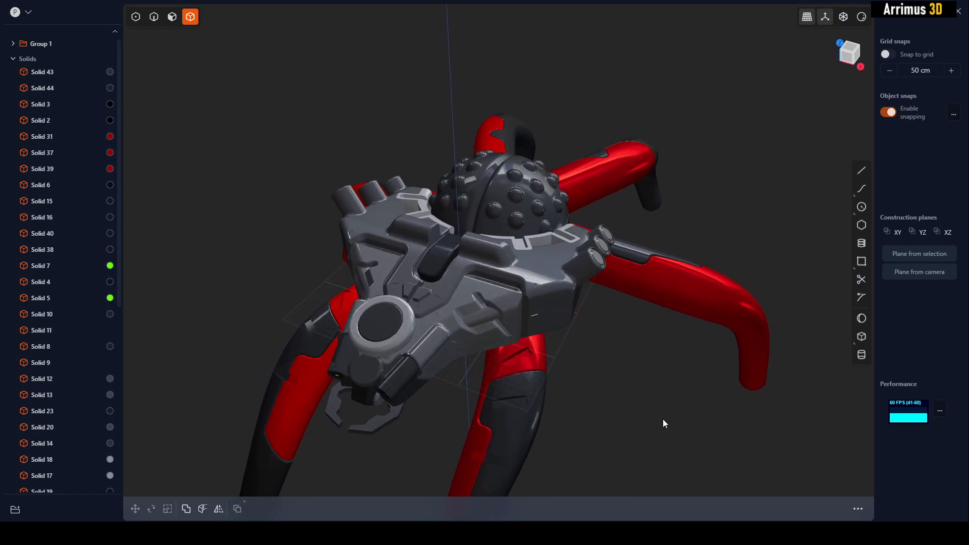
{"action": "left_click_drag", "start_coordinate": [664, 423], "coordinate": [623, 364]}
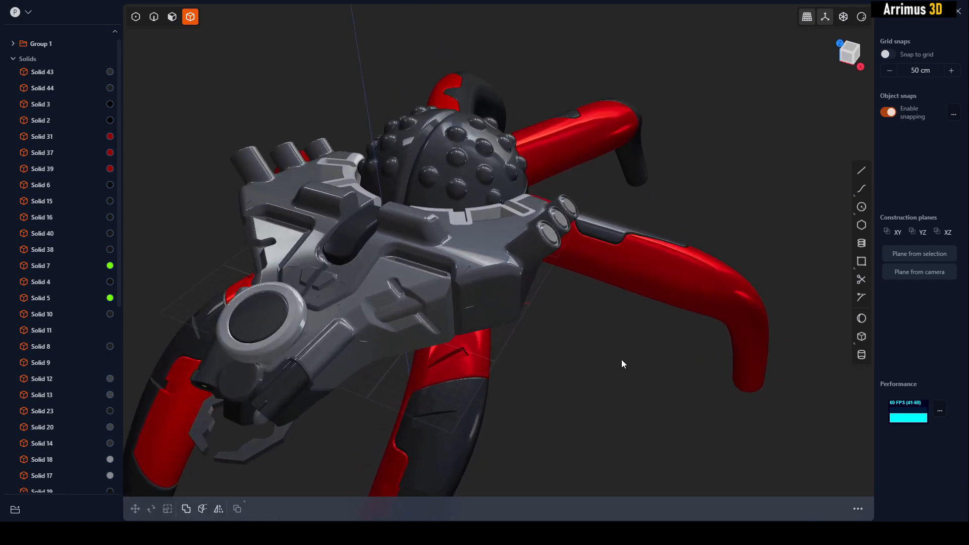
{"action": "left_click_drag", "start_coordinate": [623, 364], "coordinate": [709, 316]}
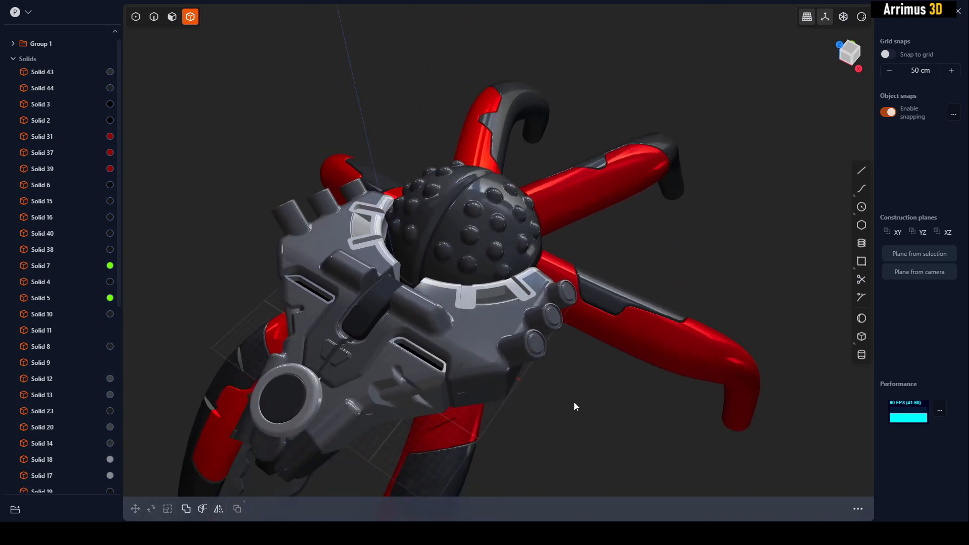
{"action": "left_click_drag", "start_coordinate": [574, 406], "coordinate": [638, 443]}
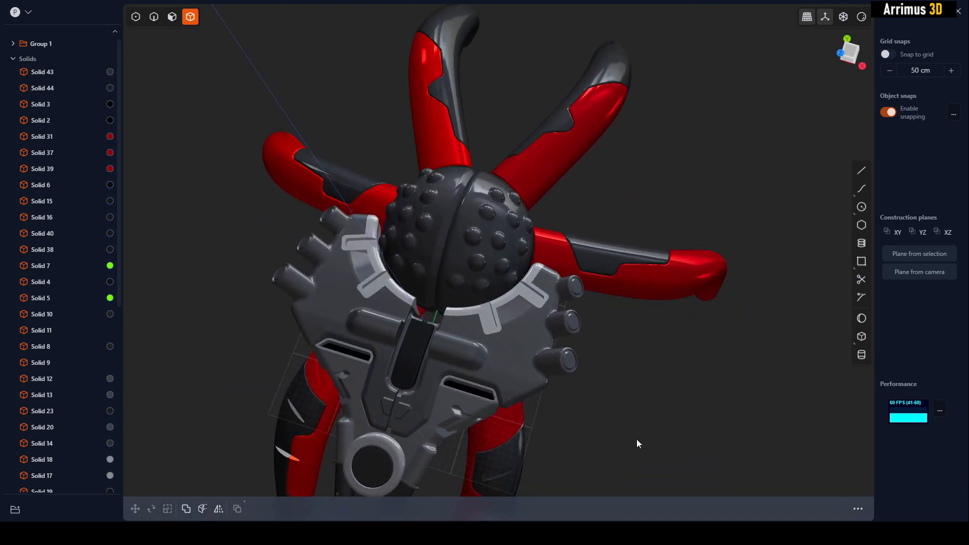
{"action": "left_click_drag", "start_coordinate": [638, 443], "coordinate": [643, 241]}
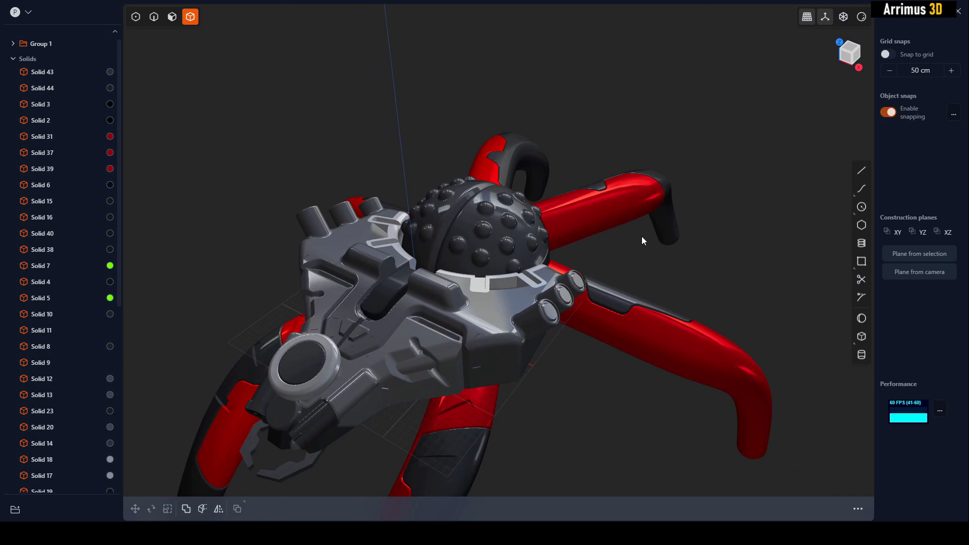
{"action": "left_click_drag", "start_coordinate": [643, 242], "coordinate": [665, 233]}
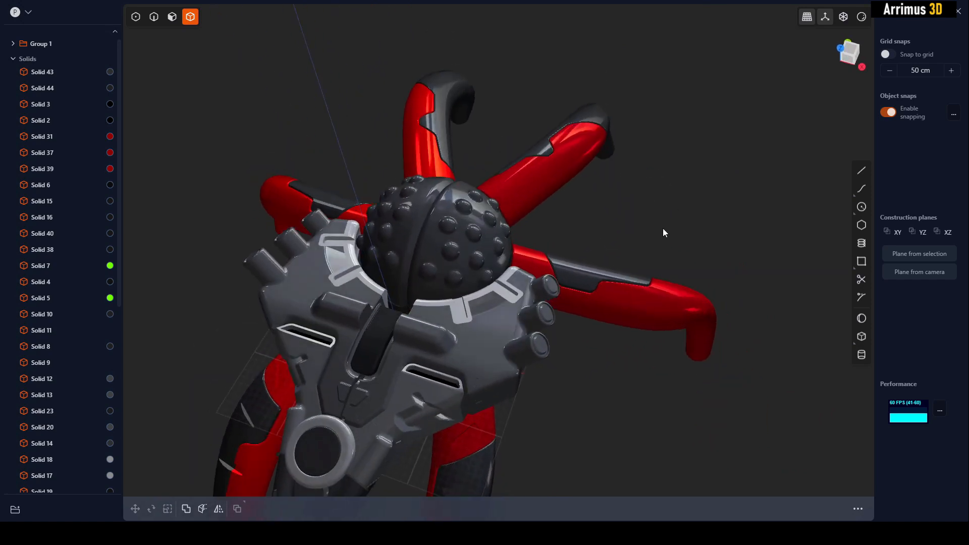
{"action": "mouse_move", "coordinate": [649, 246]}
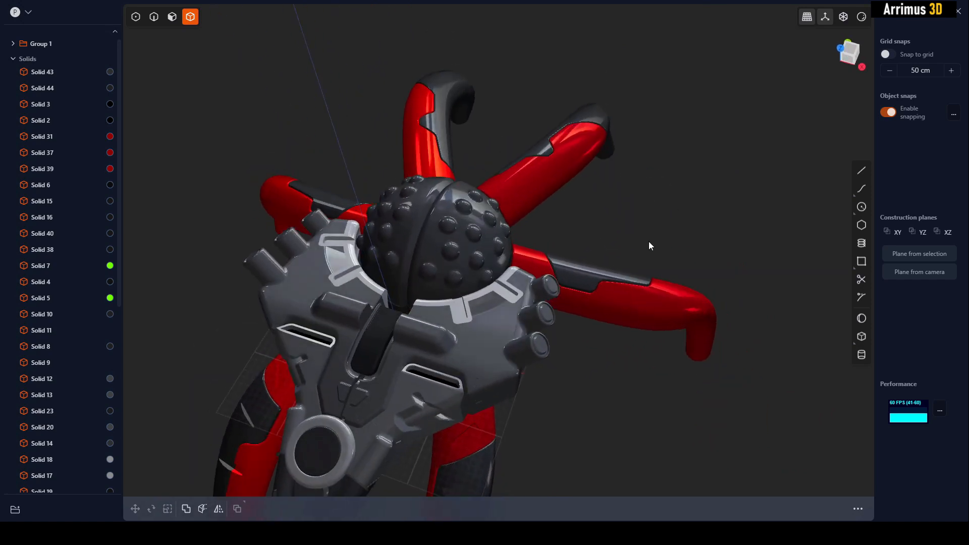
{"action": "left_click_drag", "start_coordinate": [649, 246], "coordinate": [654, 218]}
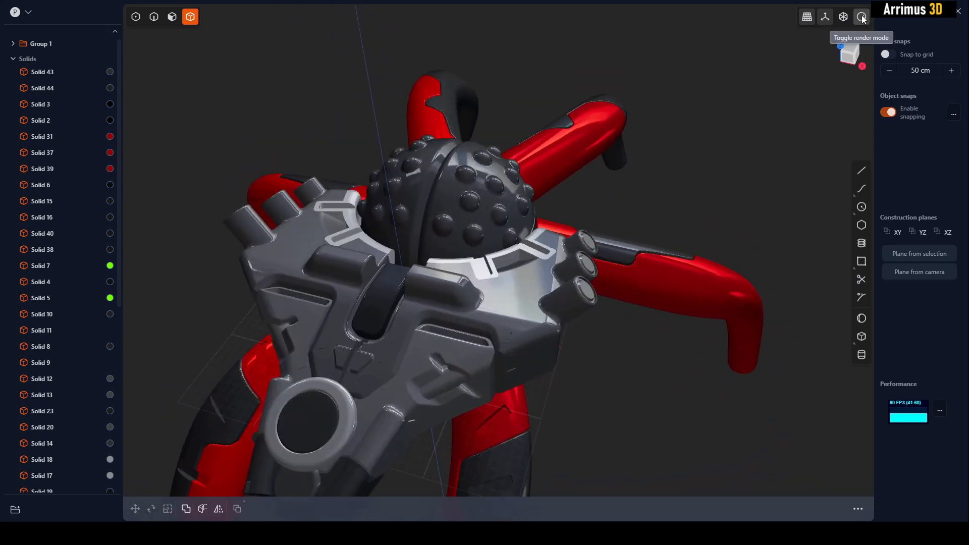
Switch the drone to plain grey matcap shading and inspect the fillets around the central slot.
{"action": "left_click", "coordinate": [861, 17]}
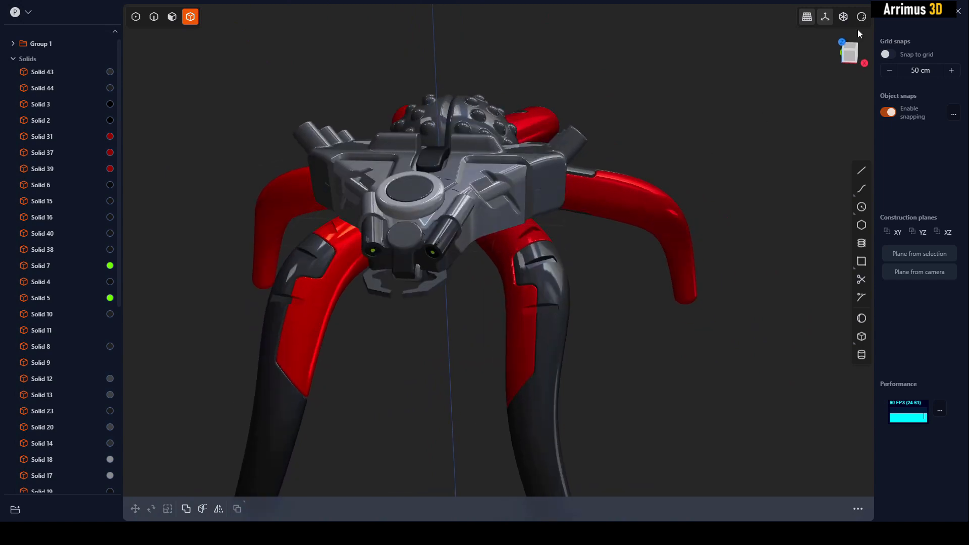
{"action": "left_click", "coordinate": [861, 17]}
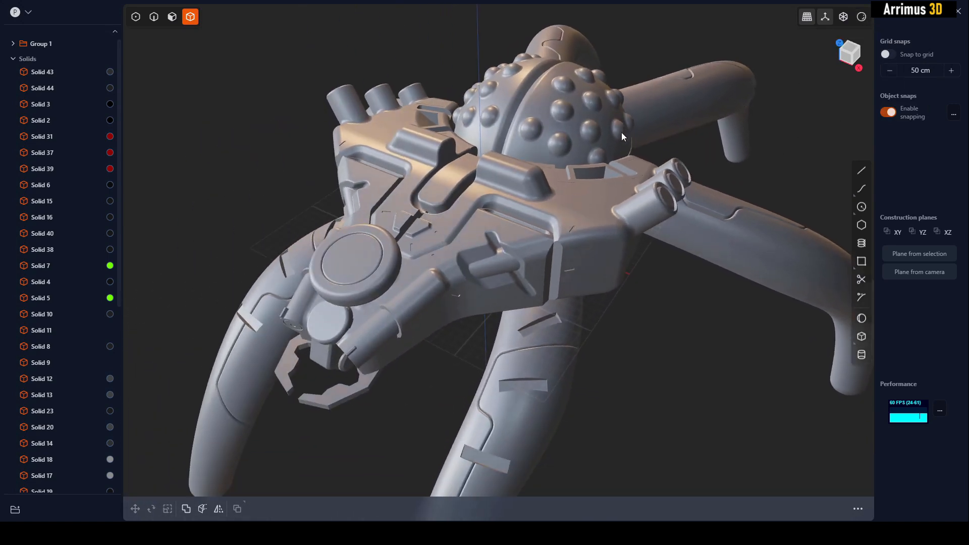
{"action": "left_click_drag", "start_coordinate": [621, 136], "coordinate": [571, 299]}
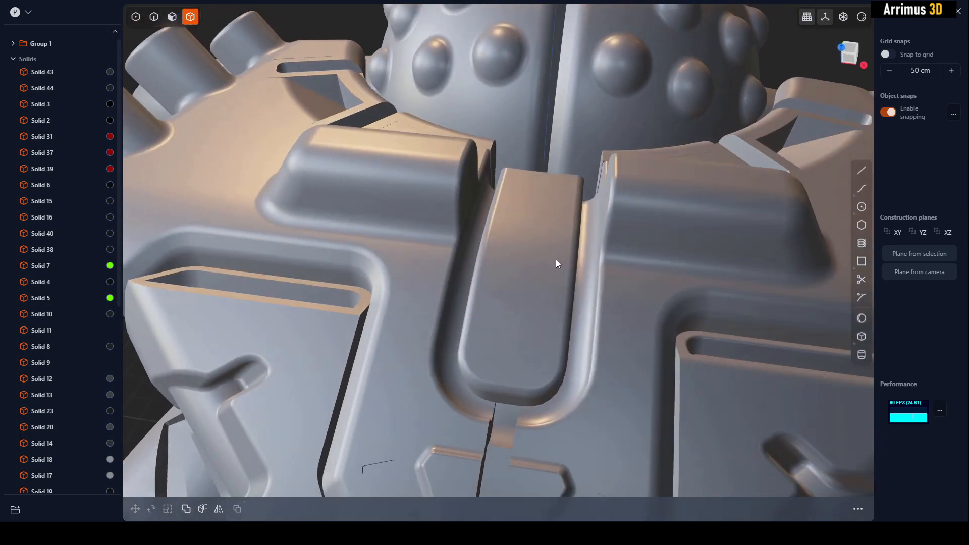
{"action": "left_click_drag", "start_coordinate": [556, 264], "coordinate": [598, 168]}
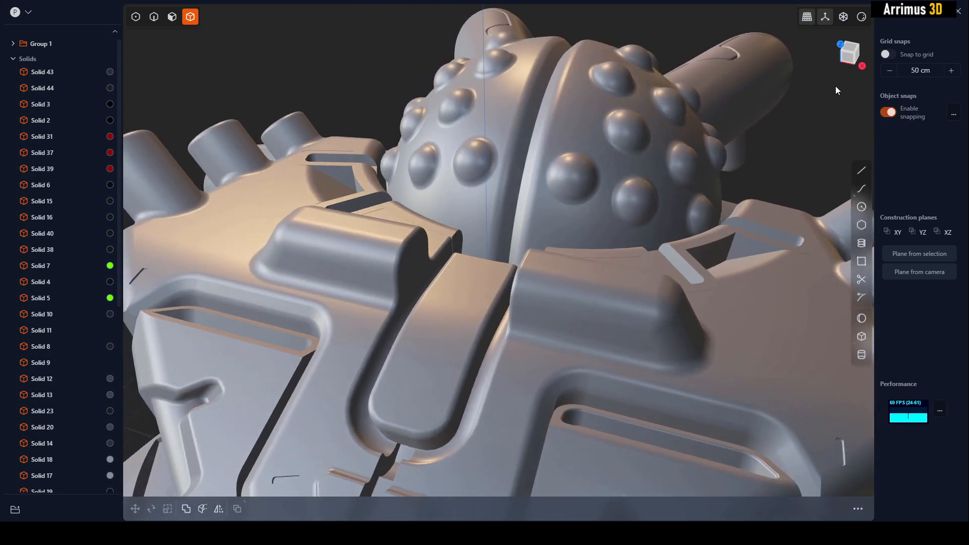
Shade the drone with the glossy red matcap and check reflections on the front panel.
{"action": "left_click", "coordinate": [861, 17]}
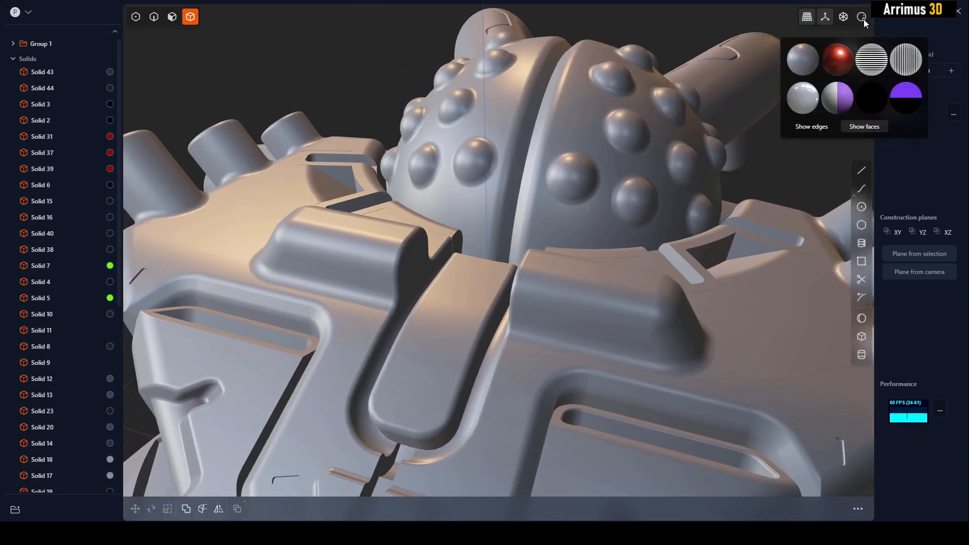
{"action": "left_click", "coordinate": [838, 60]}
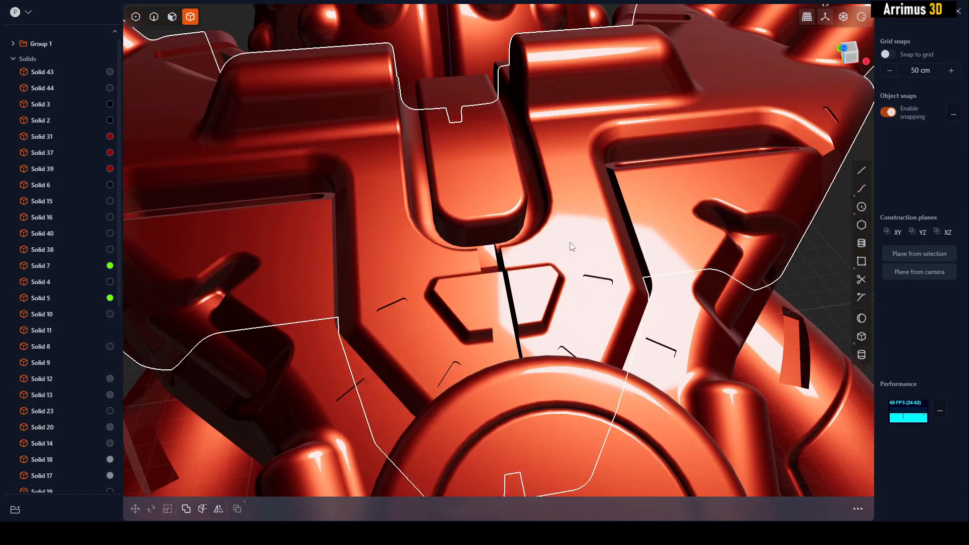
{"action": "left_click_drag", "start_coordinate": [572, 247], "coordinate": [575, 283]}
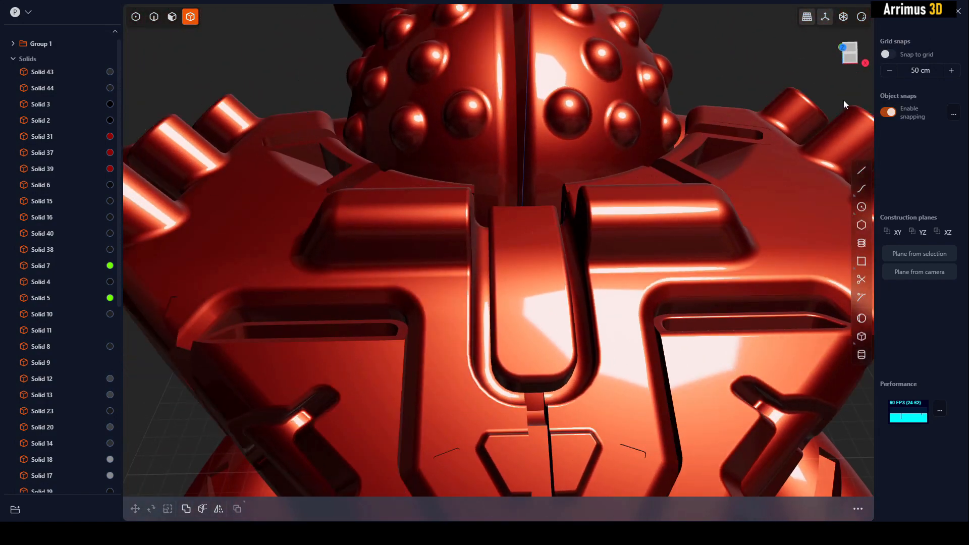
Return the drone to its colored material rendering.
{"action": "left_click", "coordinate": [861, 18]}
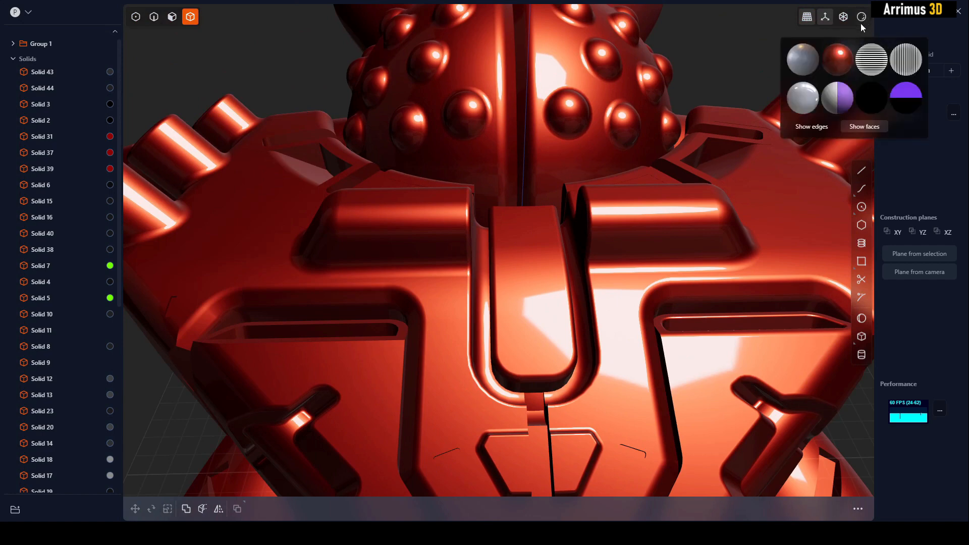
{"action": "left_click", "coordinate": [905, 59]}
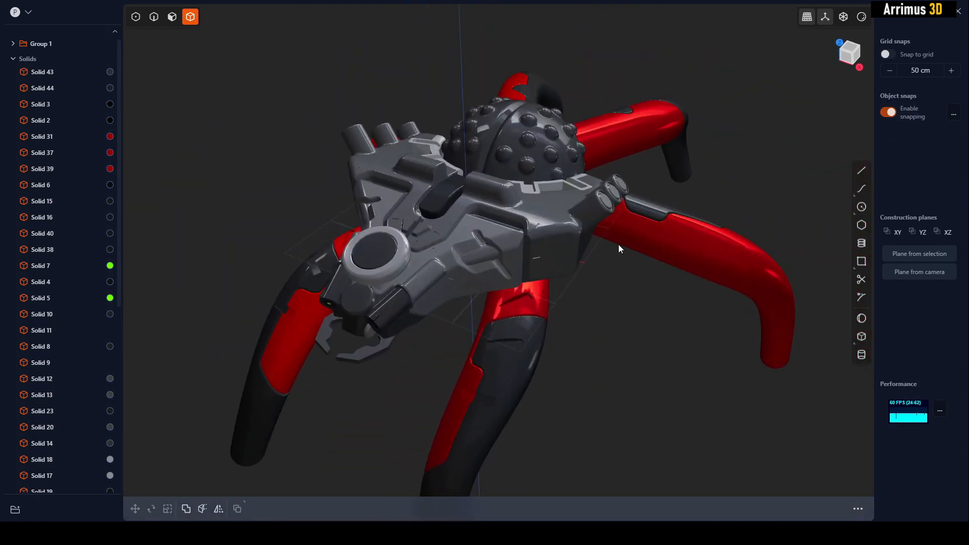
{"action": "left_click_drag", "start_coordinate": [620, 250], "coordinate": [591, 251]}
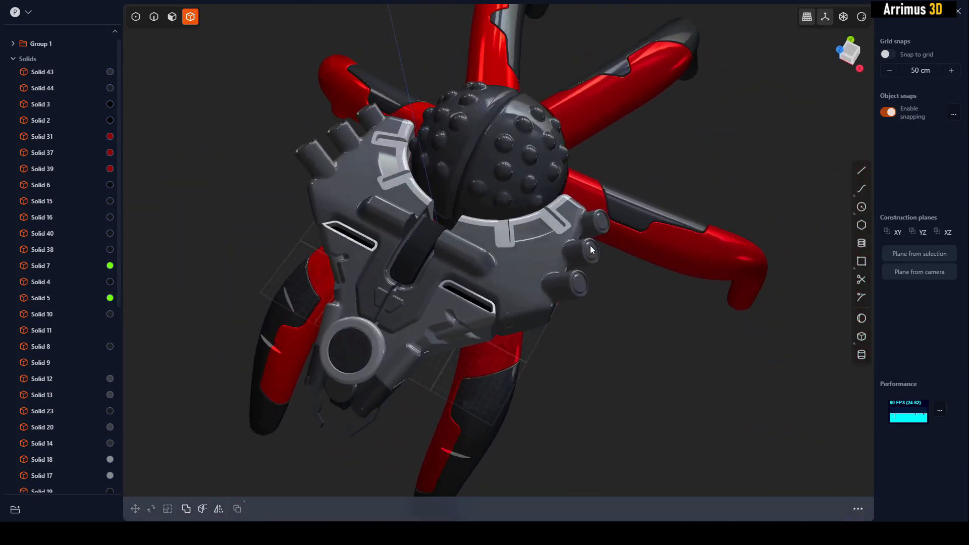
{"action": "left_click_drag", "start_coordinate": [590, 250], "coordinate": [615, 311]}
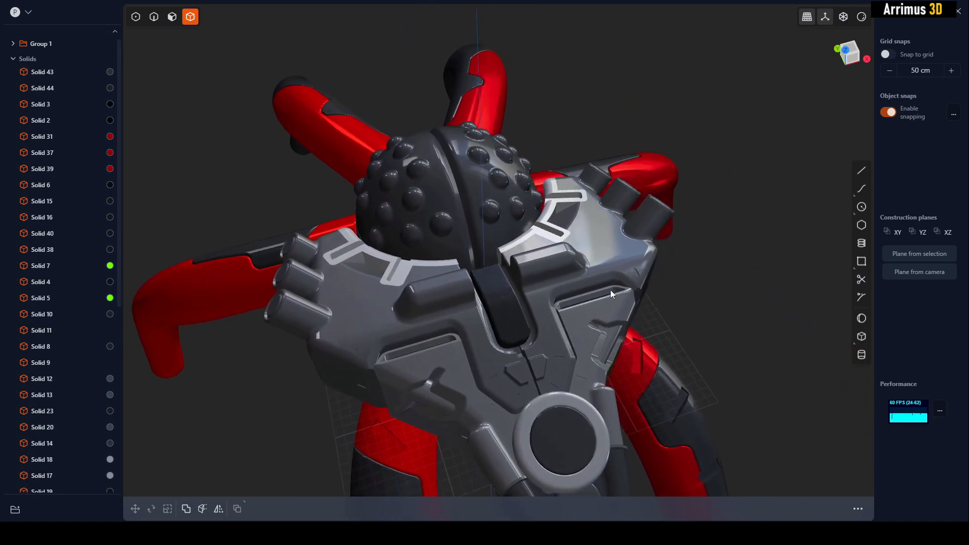
{"action": "left_click_drag", "start_coordinate": [612, 293], "coordinate": [541, 302]}
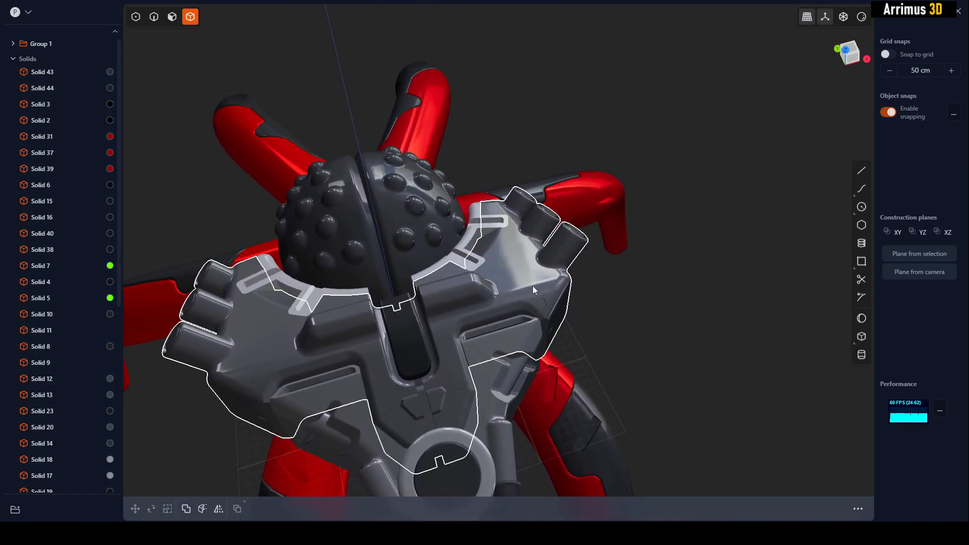
{"action": "left_click_drag", "start_coordinate": [534, 291], "coordinate": [628, 256]}
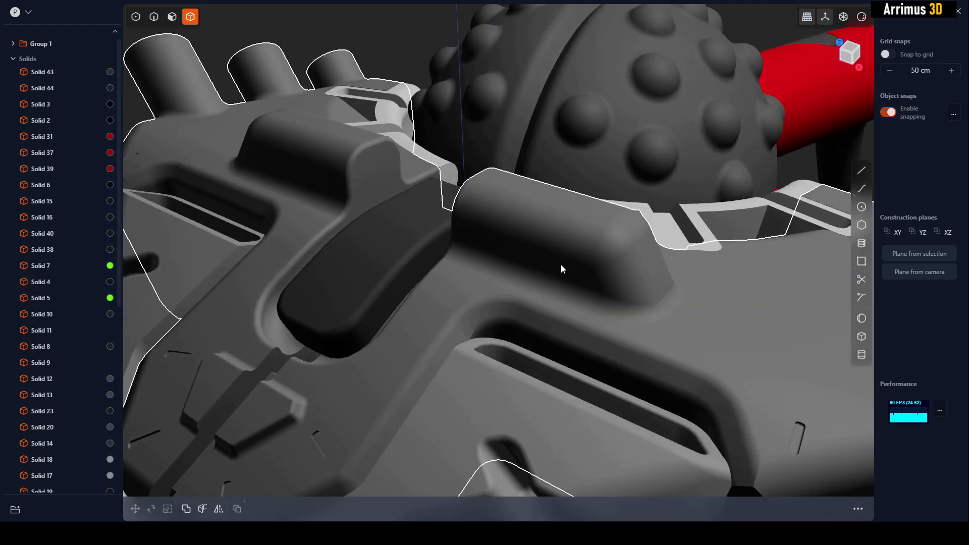
{"action": "left_click_drag", "start_coordinate": [562, 269], "coordinate": [548, 259]}
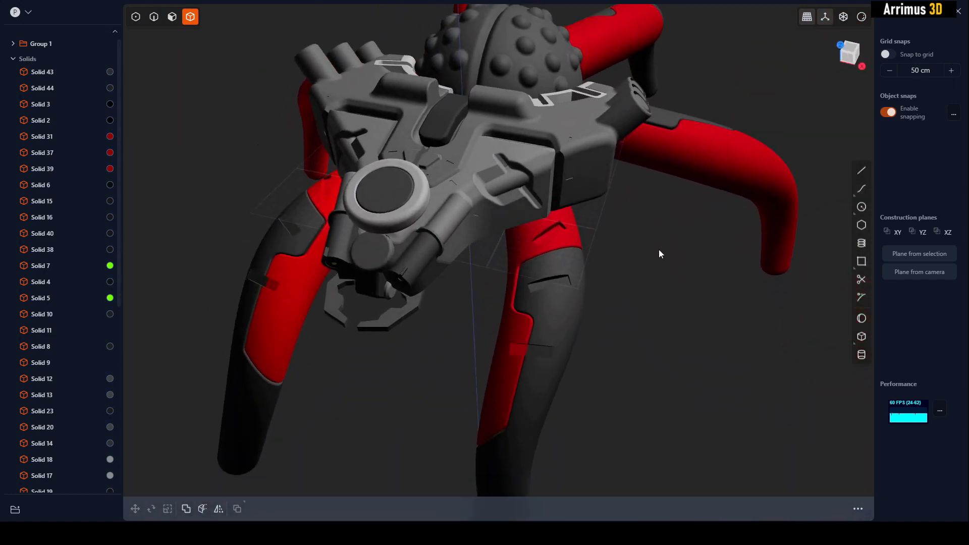
{"action": "left_click_drag", "start_coordinate": [660, 254], "coordinate": [591, 279]}
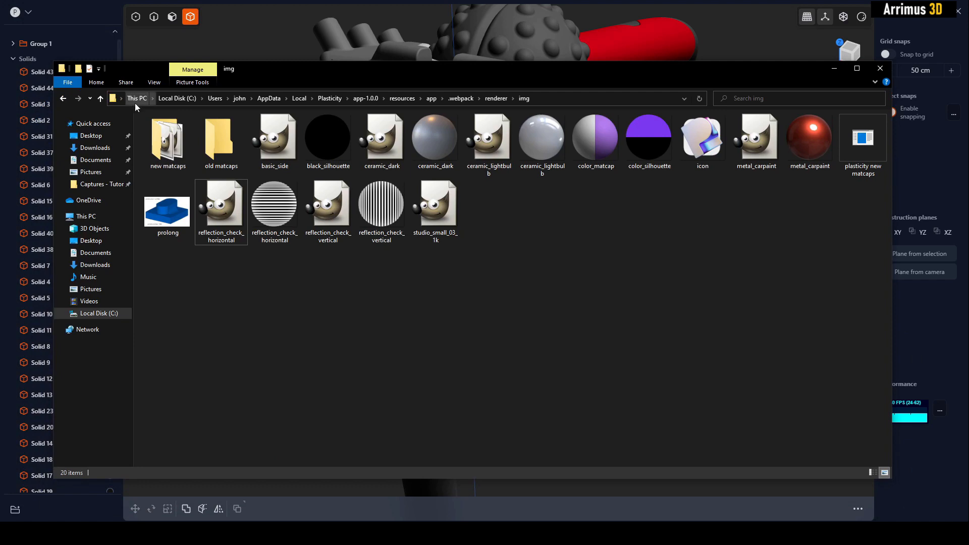
{"action": "mouse_move", "coordinate": [239, 109]}
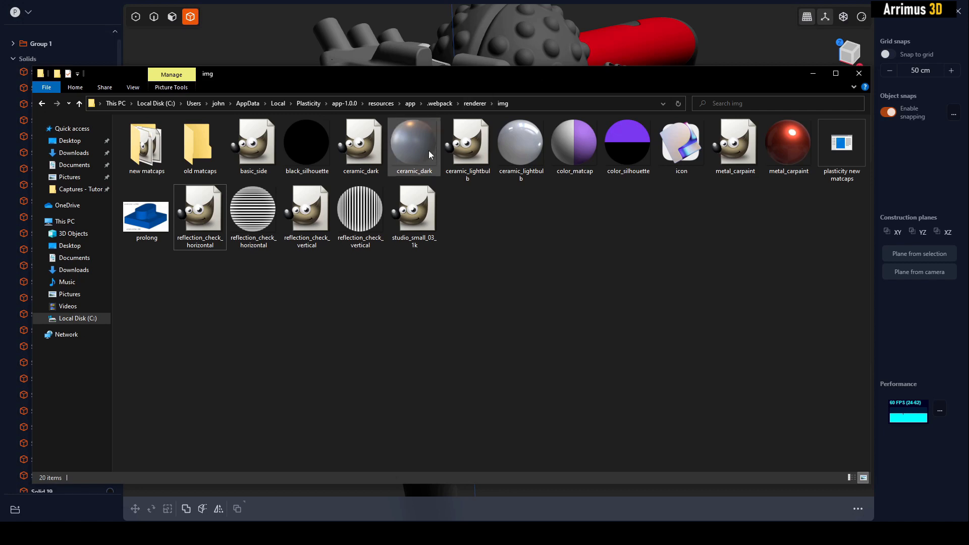
{"action": "mouse_move", "coordinate": [419, 139]}
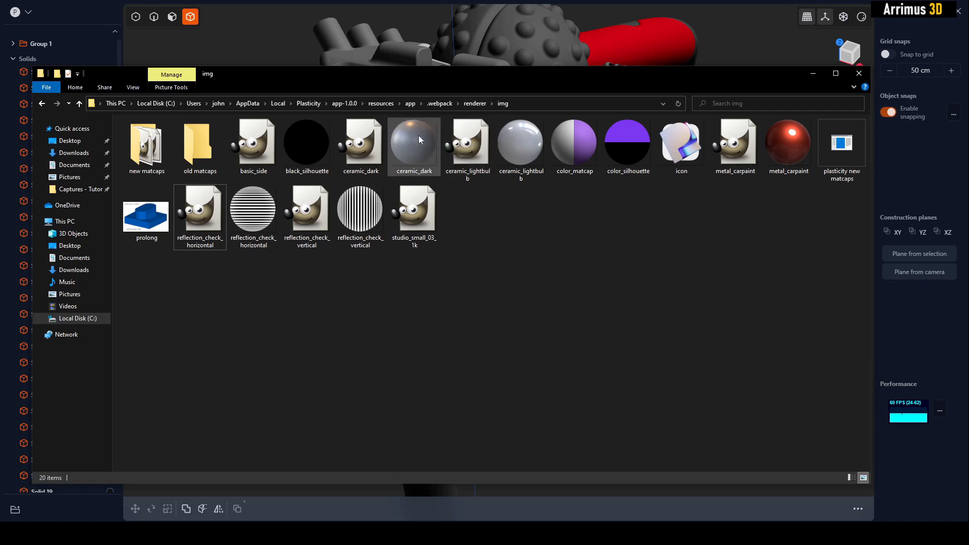
{"action": "mouse_move", "coordinate": [414, 139]}
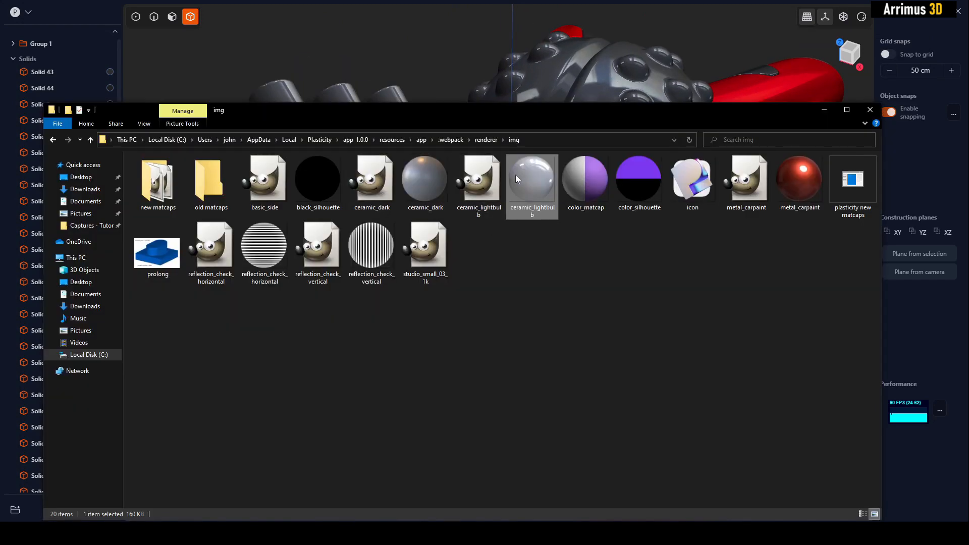
Select ceramic_lightbulb.xcf in Plasticity's renderer img folder and open it in GIMP.
{"action": "left_click", "coordinate": [479, 180]}
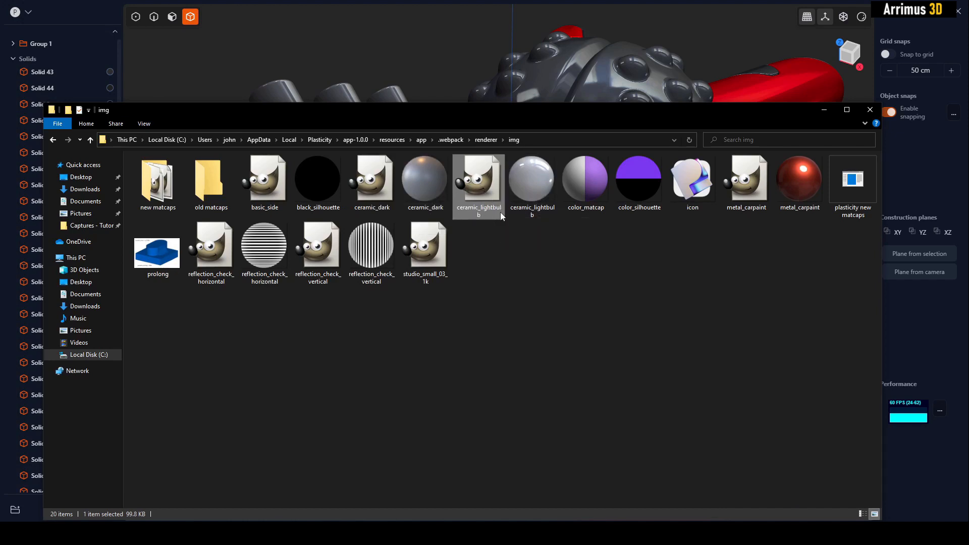
{"action": "mouse_move", "coordinate": [489, 235]}
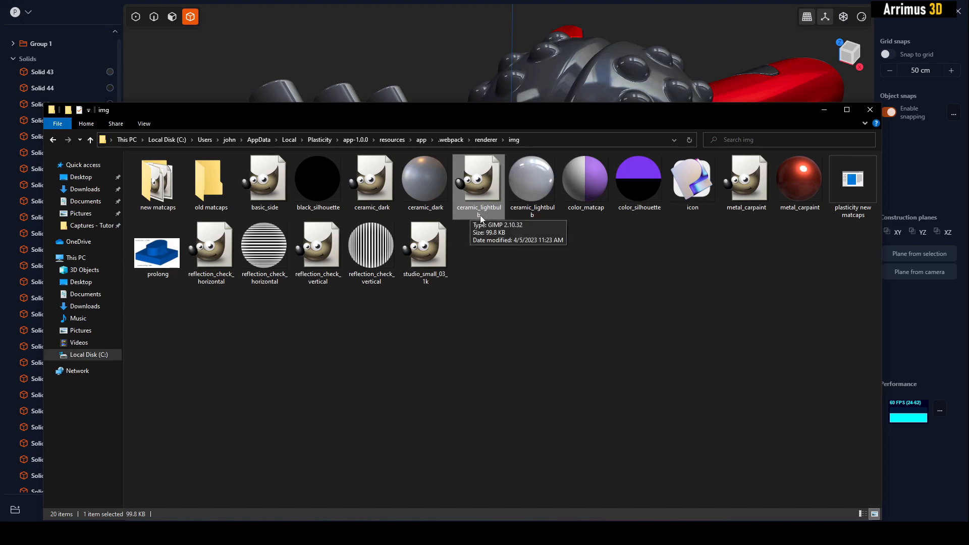
{"action": "mouse_move", "coordinate": [666, 74]}
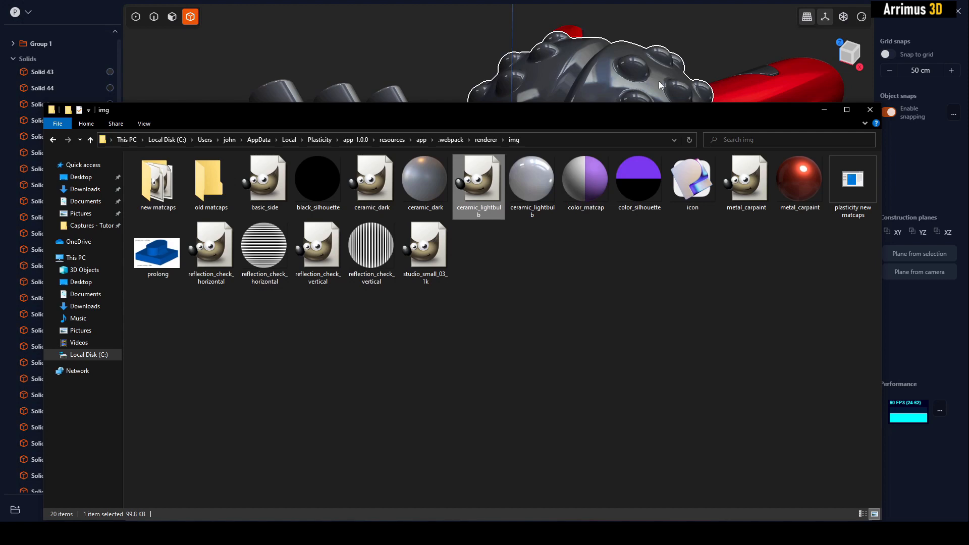
{"action": "mouse_move", "coordinate": [476, 192]}
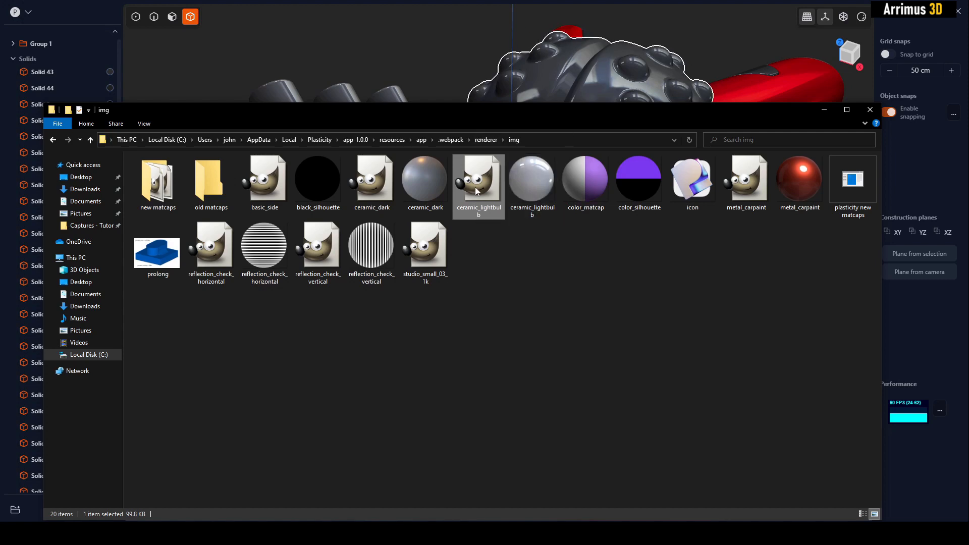
{"action": "left_click", "coordinate": [264, 246]}
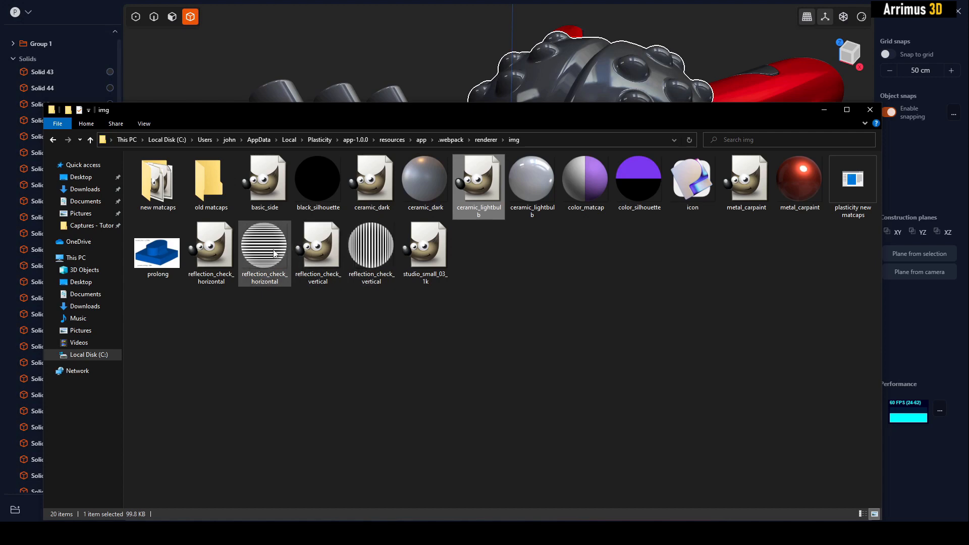
{"action": "left_click", "coordinate": [318, 241]}
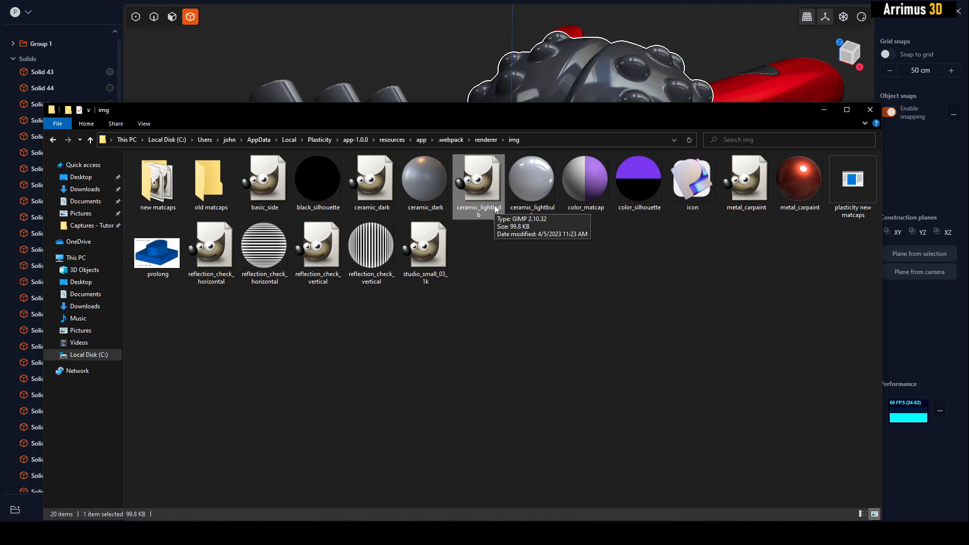
{"action": "left_click", "coordinate": [531, 180]}
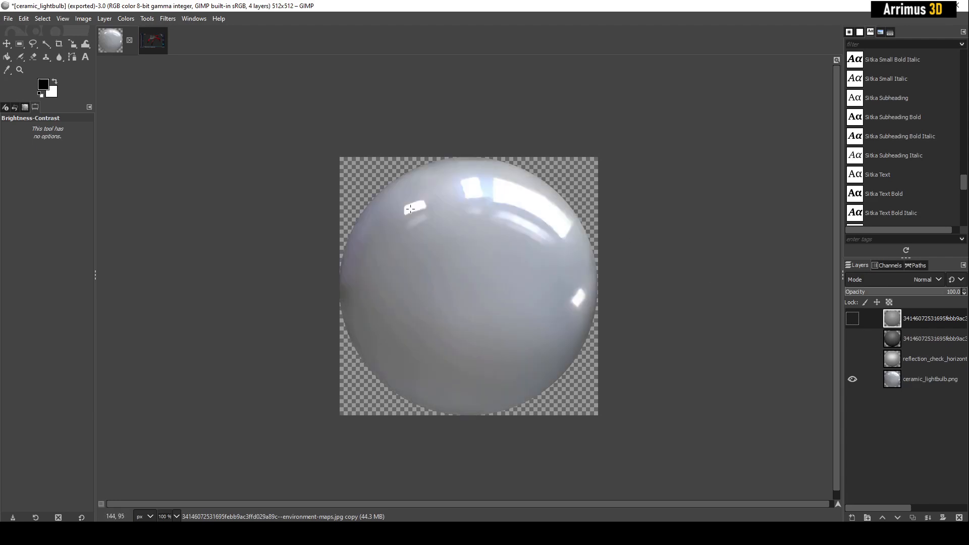
{"action": "mouse_move", "coordinate": [567, 301]}
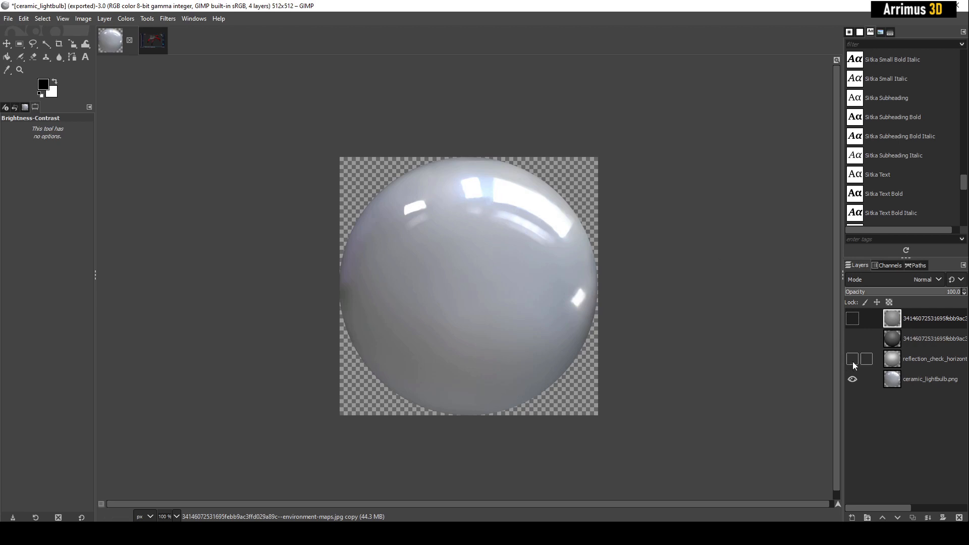
Make the reflection_check_horizontal layer visible, giving the sphere soft even shading.
{"action": "left_click", "coordinate": [852, 359]}
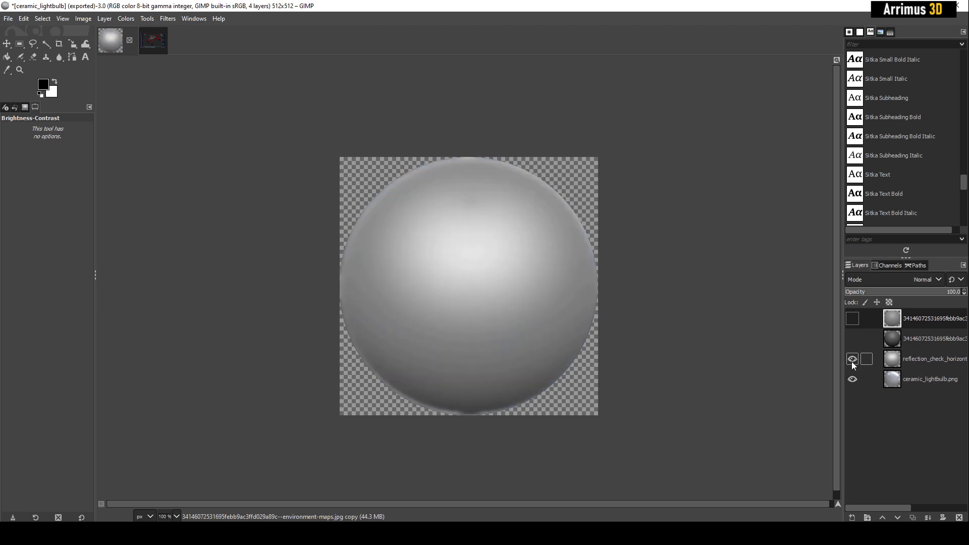
{"action": "left_click", "coordinate": [853, 359]}
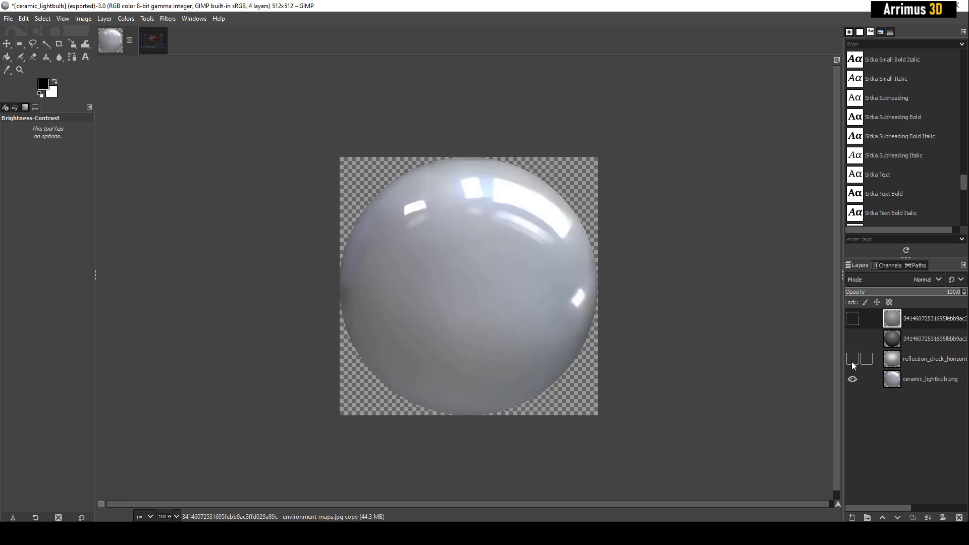
{"action": "left_click", "coordinate": [852, 358]}
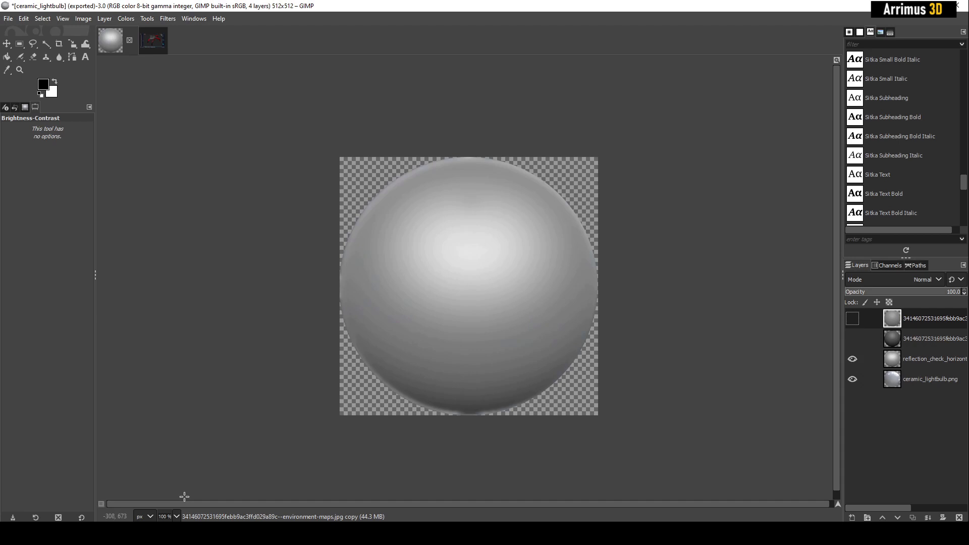
{"action": "mouse_move", "coordinate": [559, 366]}
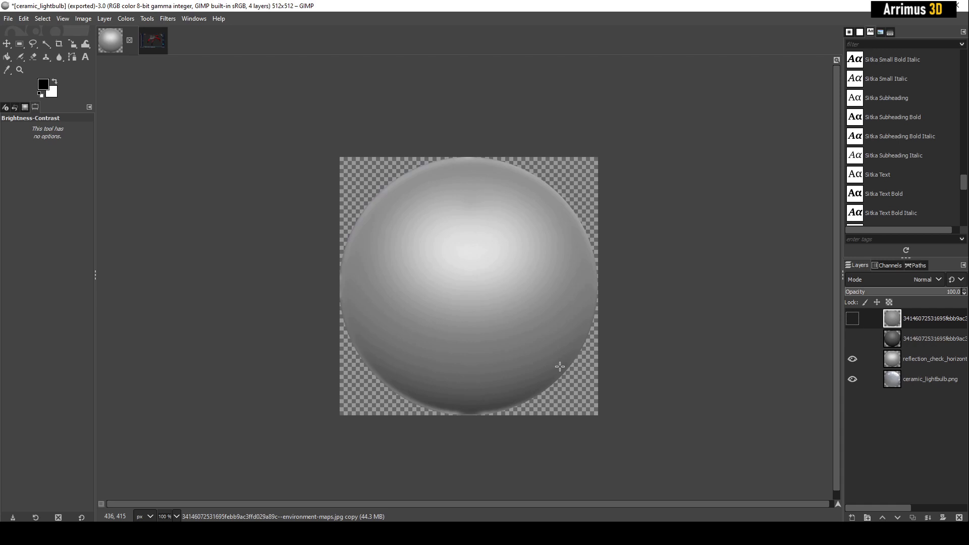
{"action": "mouse_move", "coordinate": [556, 366]}
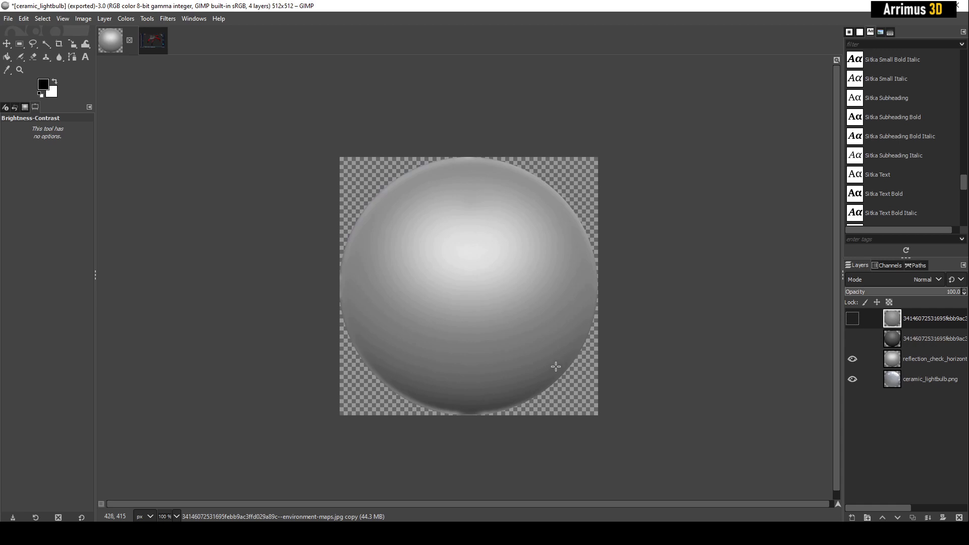
{"action": "mouse_move", "coordinate": [329, 389]}
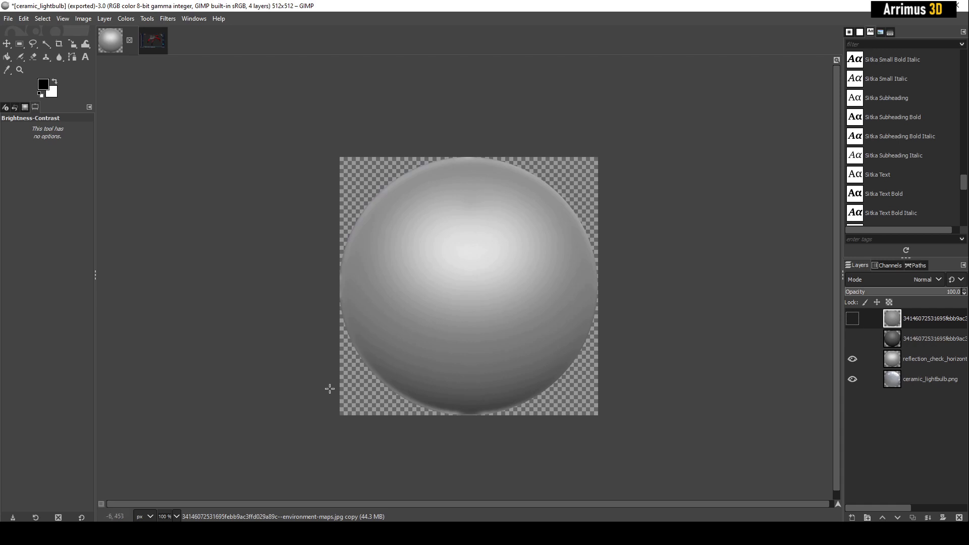
{"action": "left_click", "coordinate": [179, 516]}
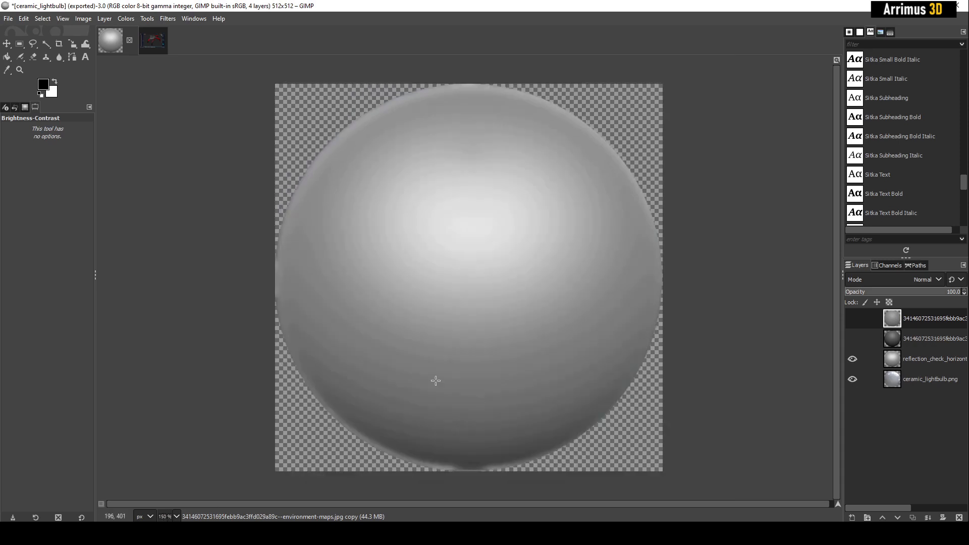
{"action": "mouse_move", "coordinate": [471, 470]}
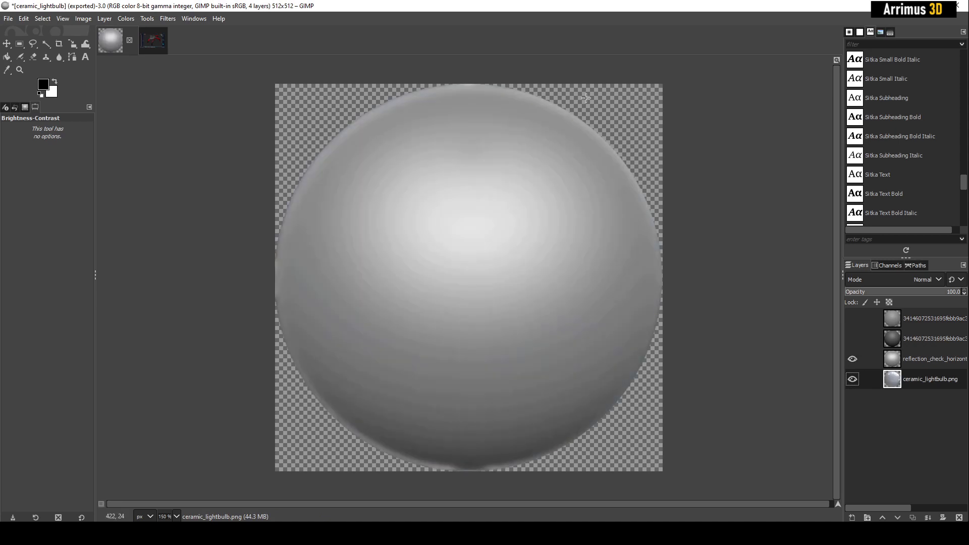
{"action": "mouse_move", "coordinate": [669, 397]}
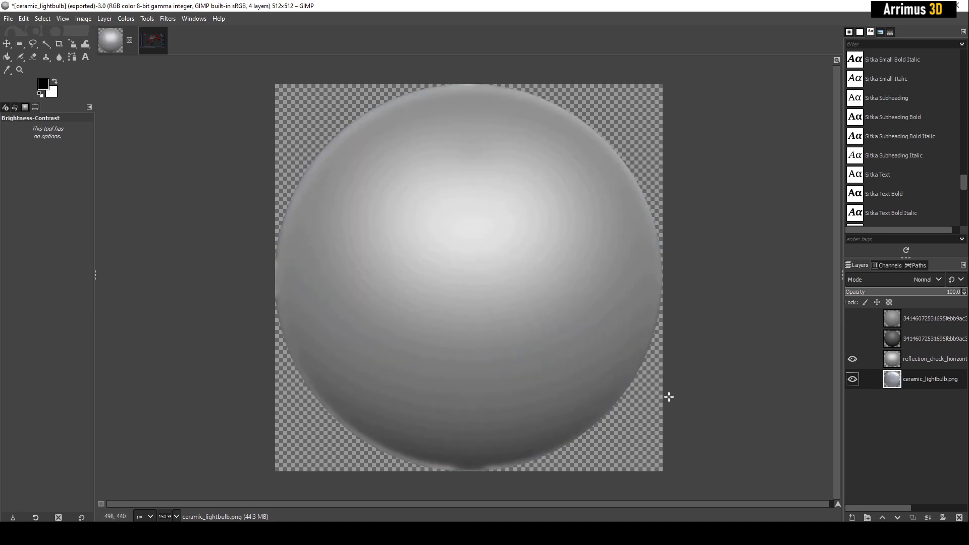
Hide and reshow the reflection_check_horizontal layer to compare against the glossy sphere.
{"action": "left_click", "coordinate": [852, 359]}
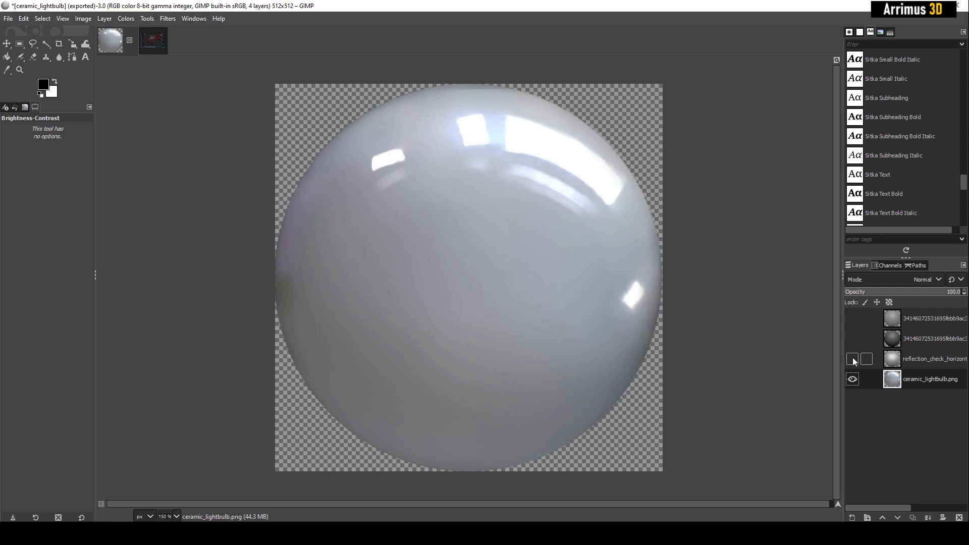
{"action": "left_click", "coordinate": [852, 358]}
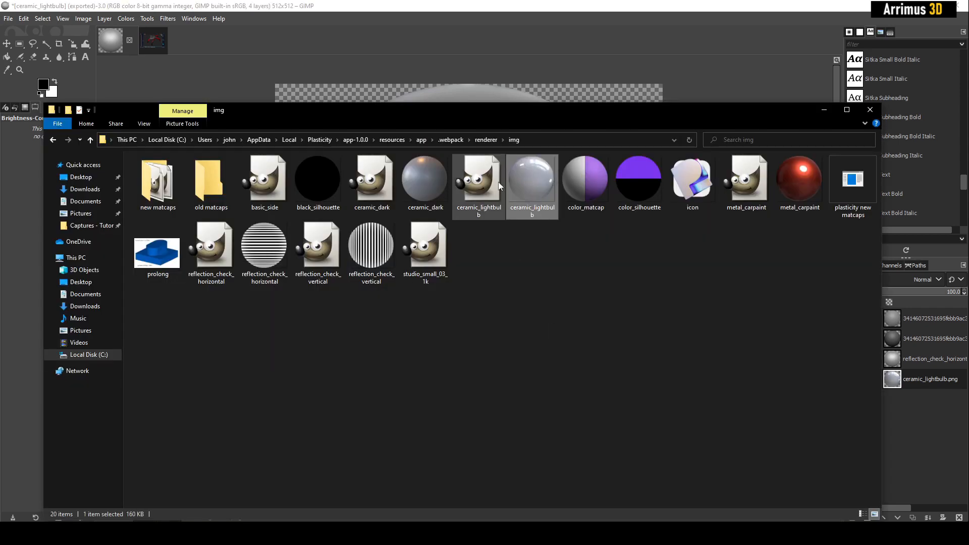
Move the reflection_check_horizontal files into the 'new matcaps' folder and open it.
{"action": "left_click", "coordinate": [211, 182]}
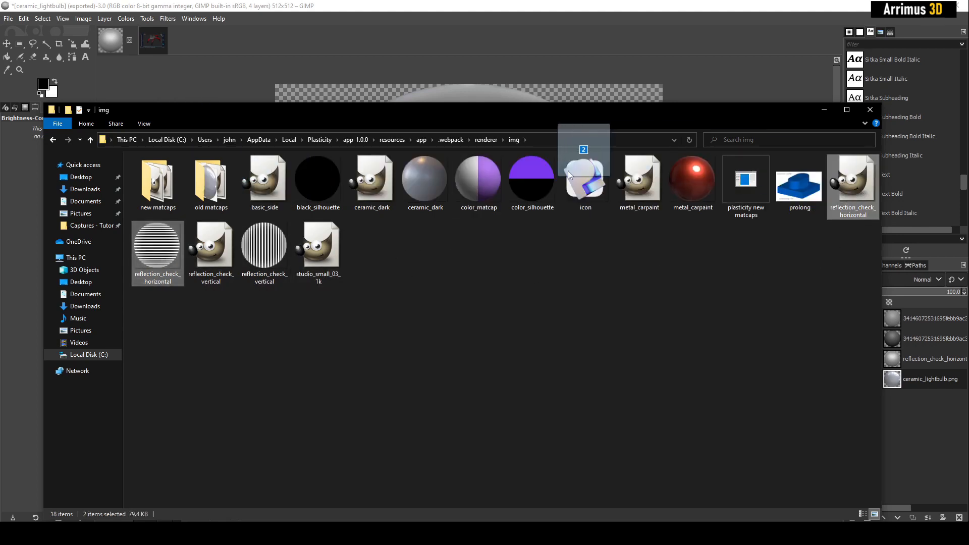
{"action": "double_click", "coordinate": [158, 178]}
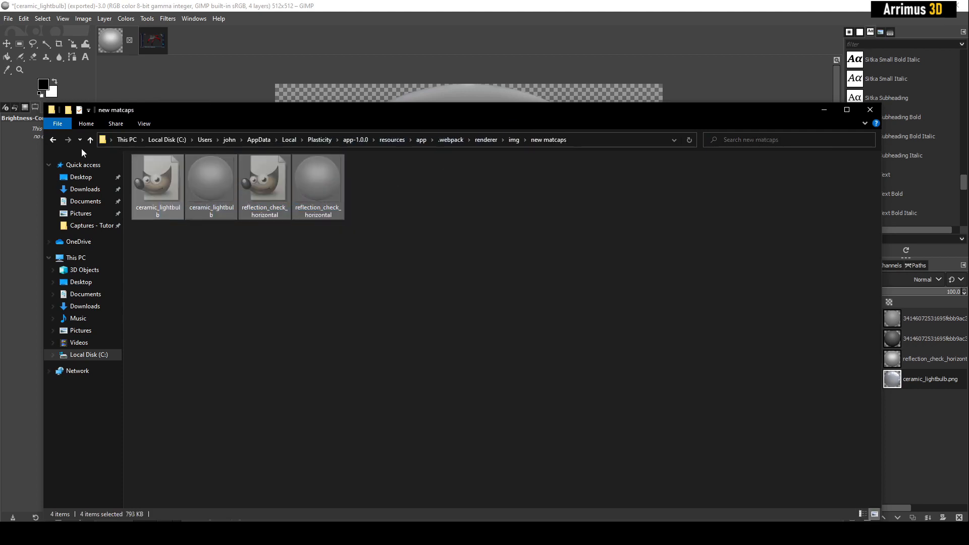
{"action": "left_click", "coordinate": [90, 140]}
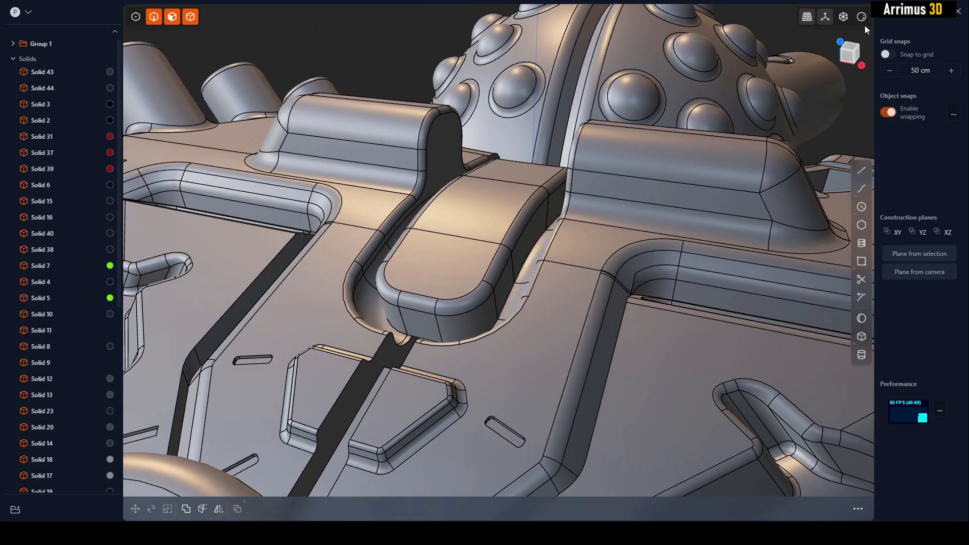
Cycle the drone's matcap shading until the dark grey one shows.
{"action": "left_click", "coordinate": [861, 17]}
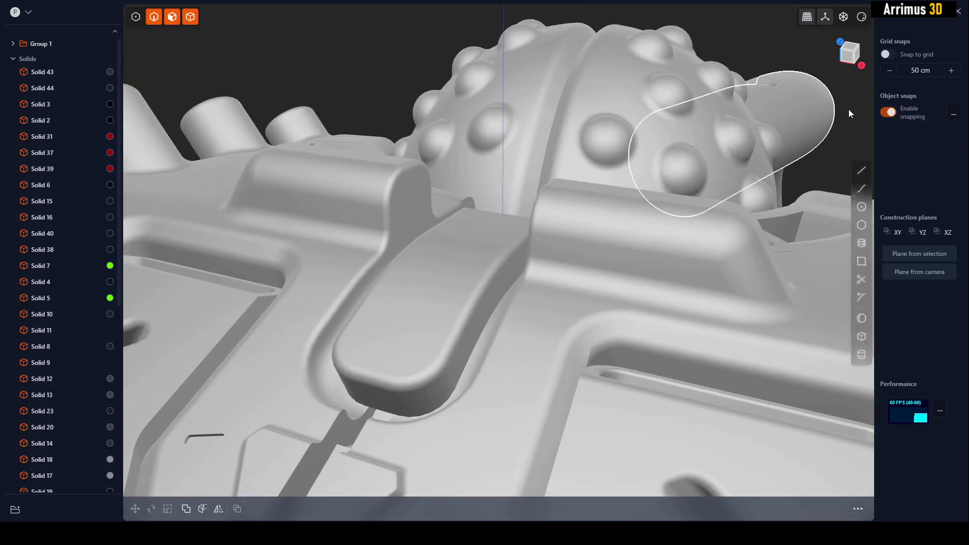
{"action": "left_click", "coordinate": [861, 17]}
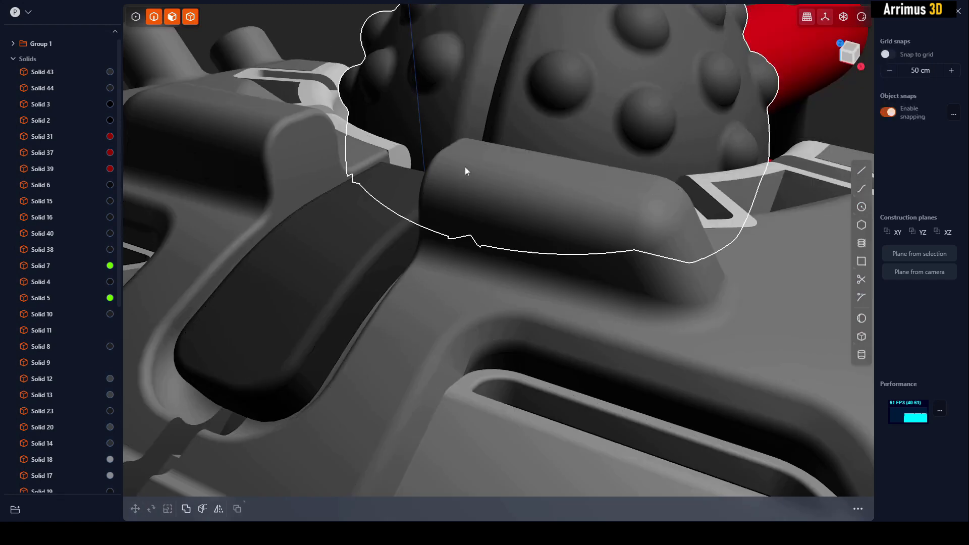
Close in on a filleted bracket and switch the viewport render mode for softer shading.
{"action": "left_click_drag", "start_coordinate": [465, 172], "coordinate": [533, 194]}
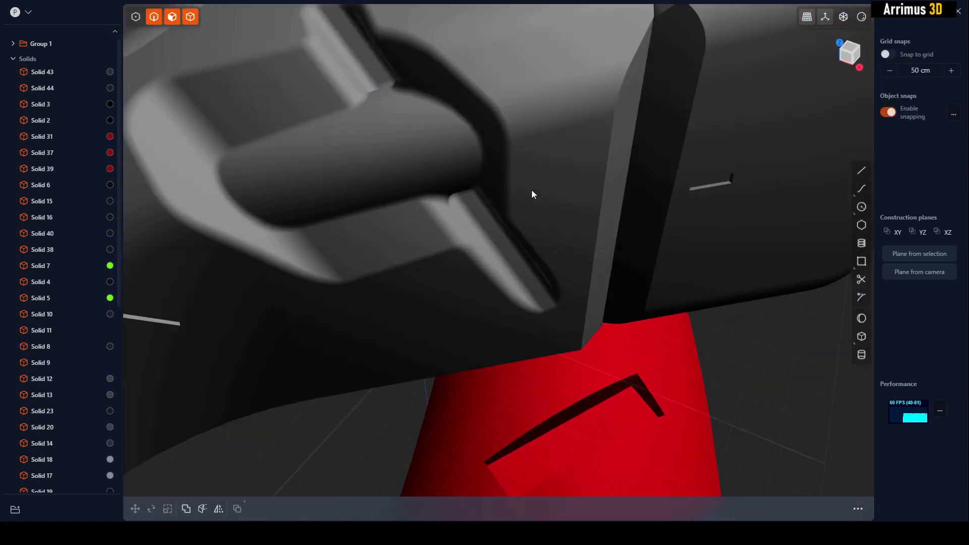
{"action": "left_click_drag", "start_coordinate": [532, 195], "coordinate": [552, 131]}
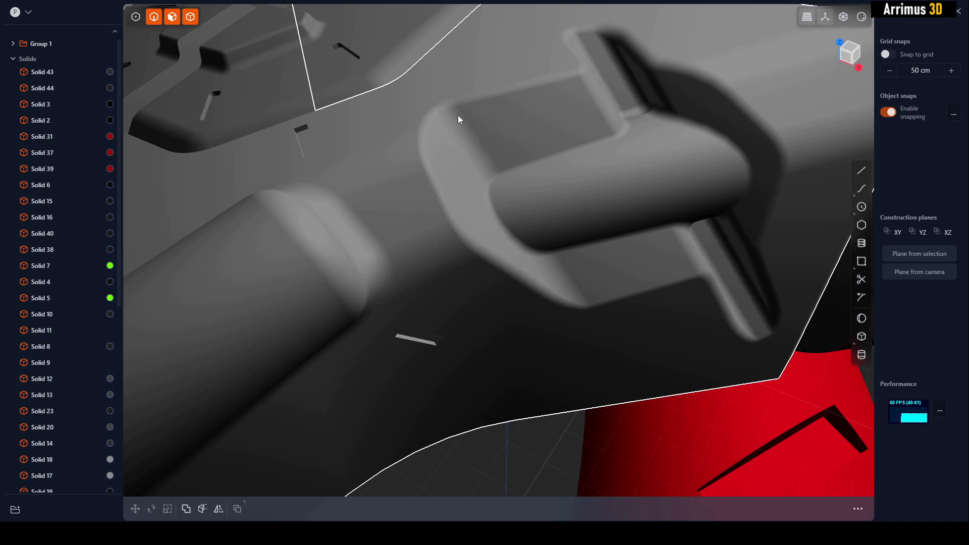
{"action": "mouse_move", "coordinate": [475, 221]}
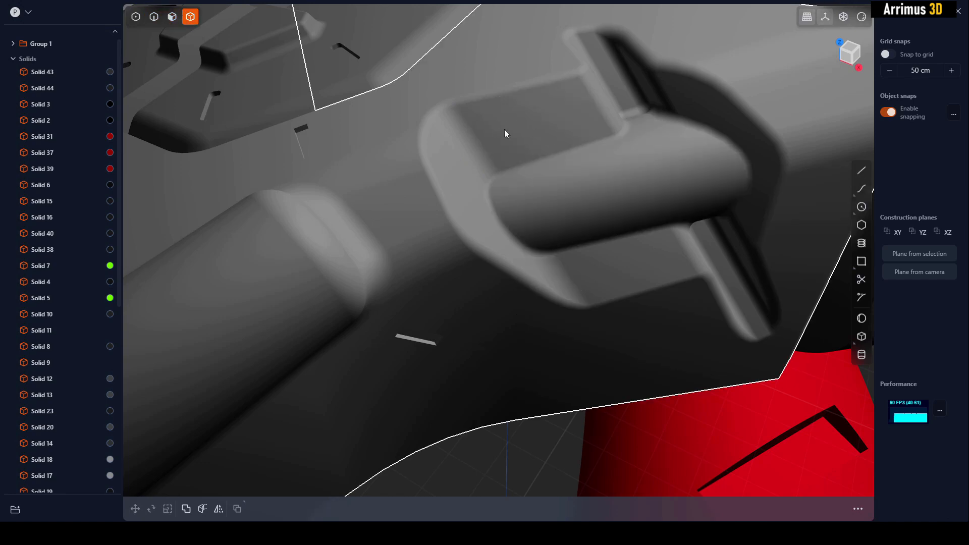
{"action": "mouse_move", "coordinate": [465, 178]}
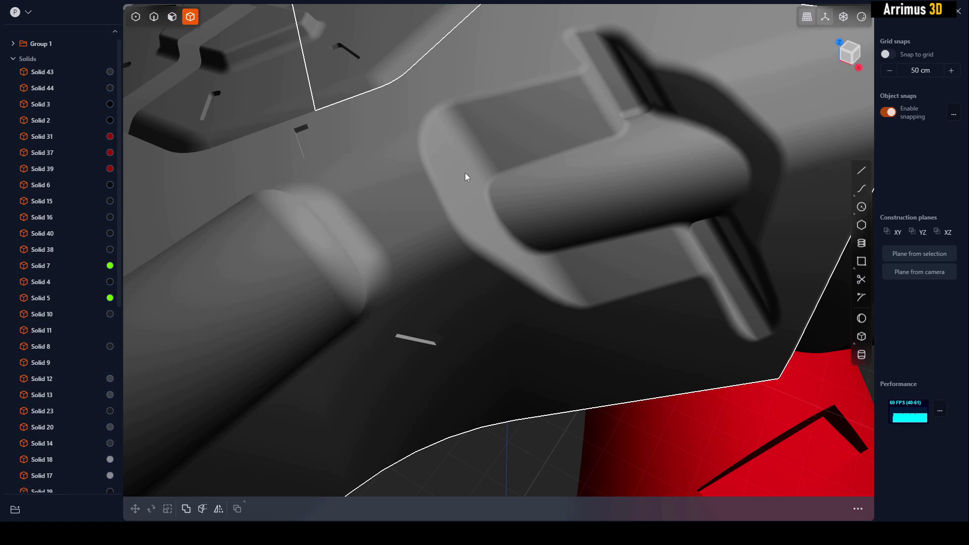
{"action": "mouse_move", "coordinate": [467, 180]}
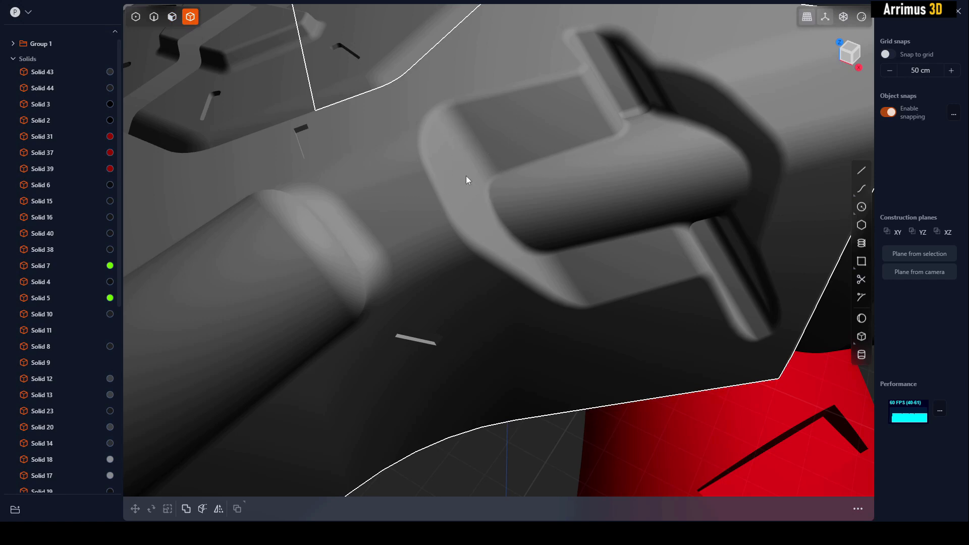
{"action": "mouse_move", "coordinate": [861, 17]}
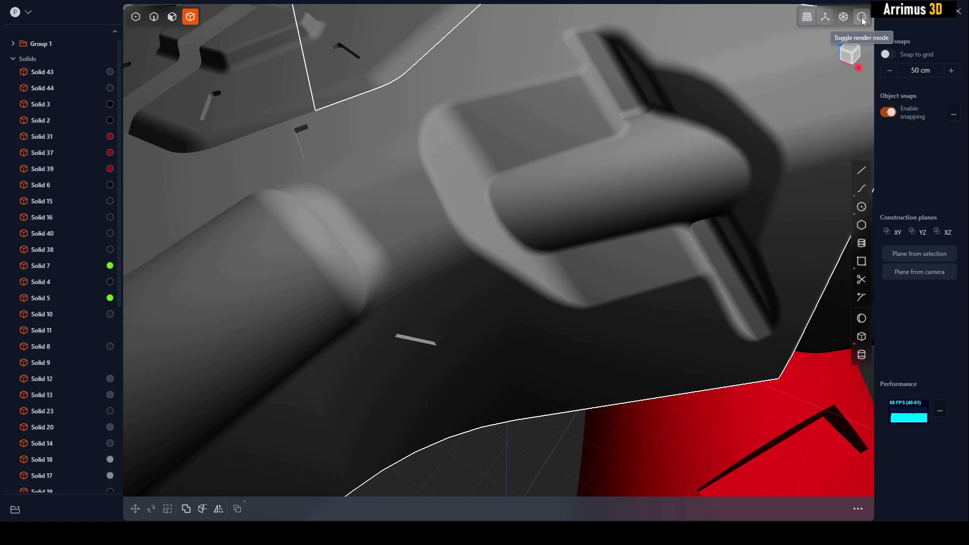
{"action": "left_click", "coordinate": [861, 17]}
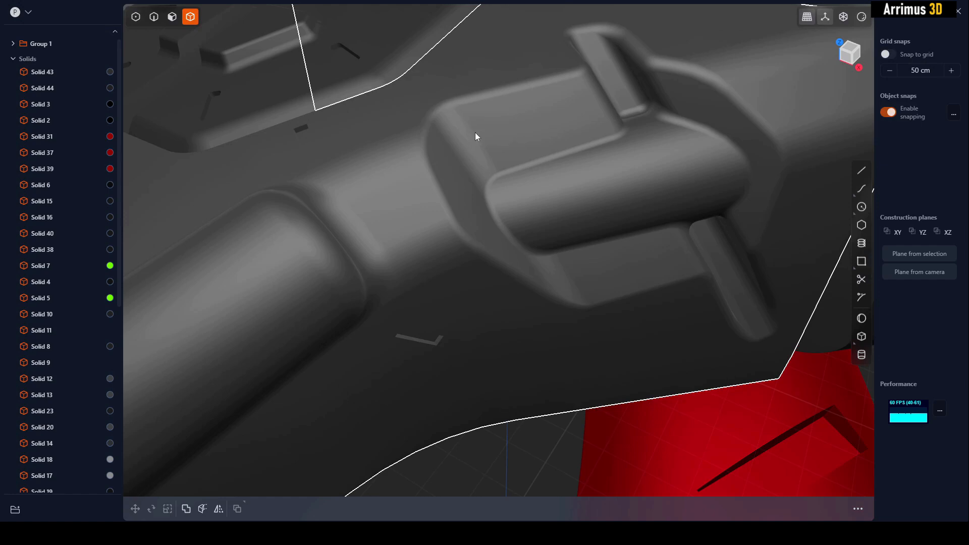
{"action": "mouse_move", "coordinate": [467, 208]}
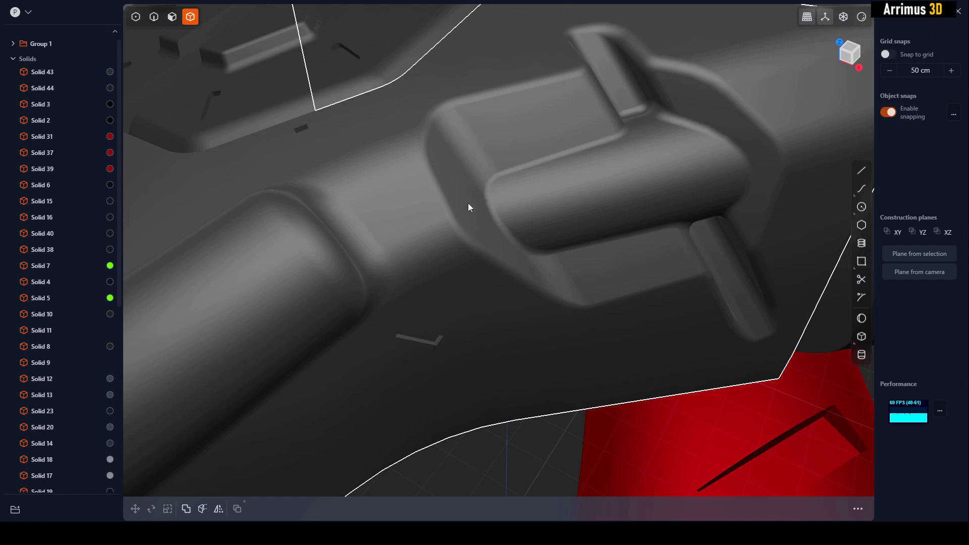
{"action": "left_click", "coordinate": [862, 18]}
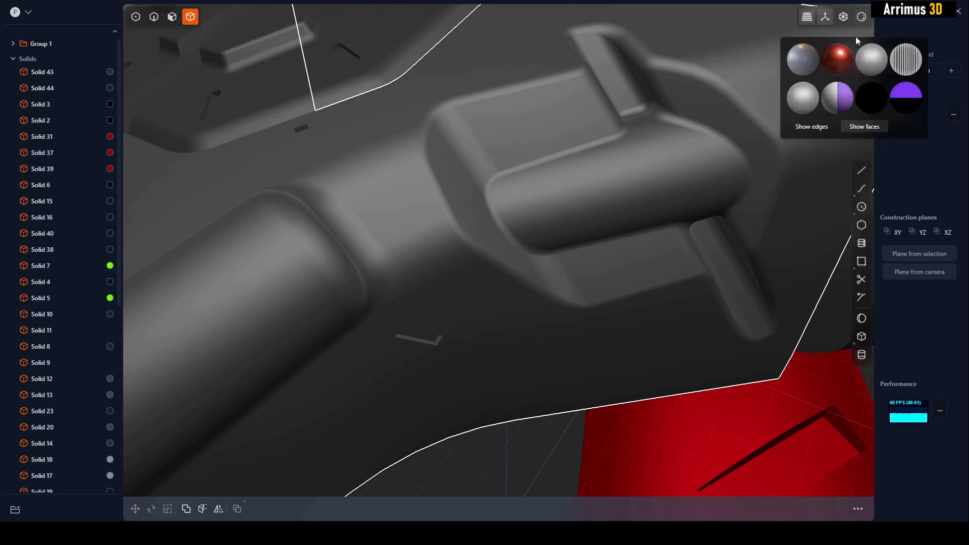
{"action": "left_click", "coordinate": [838, 98]}
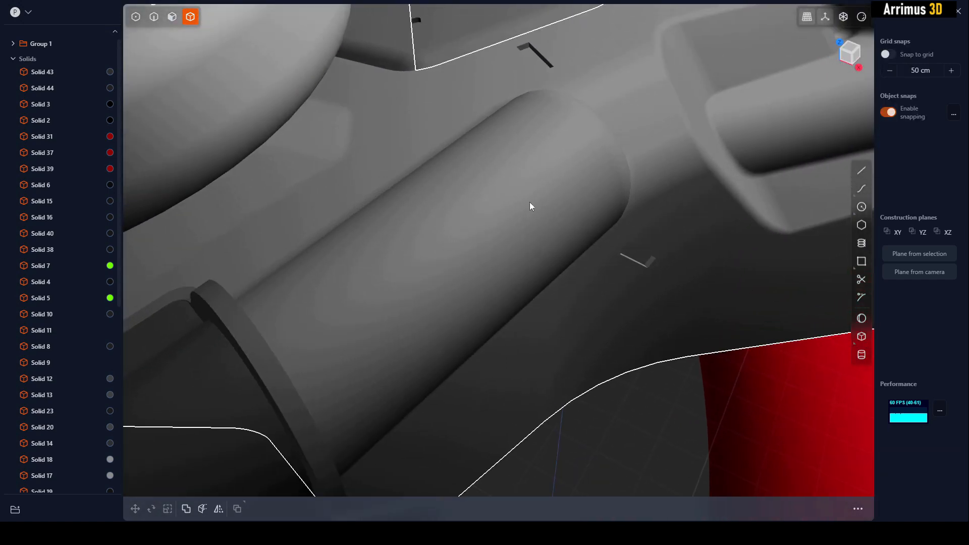
{"action": "left_click", "coordinate": [861, 18]}
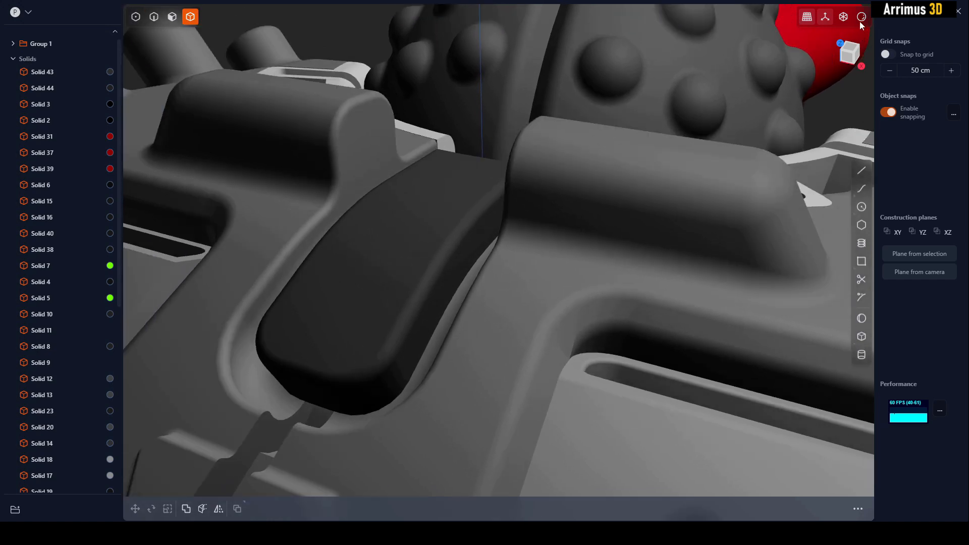
{"action": "left_click", "coordinate": [842, 18]}
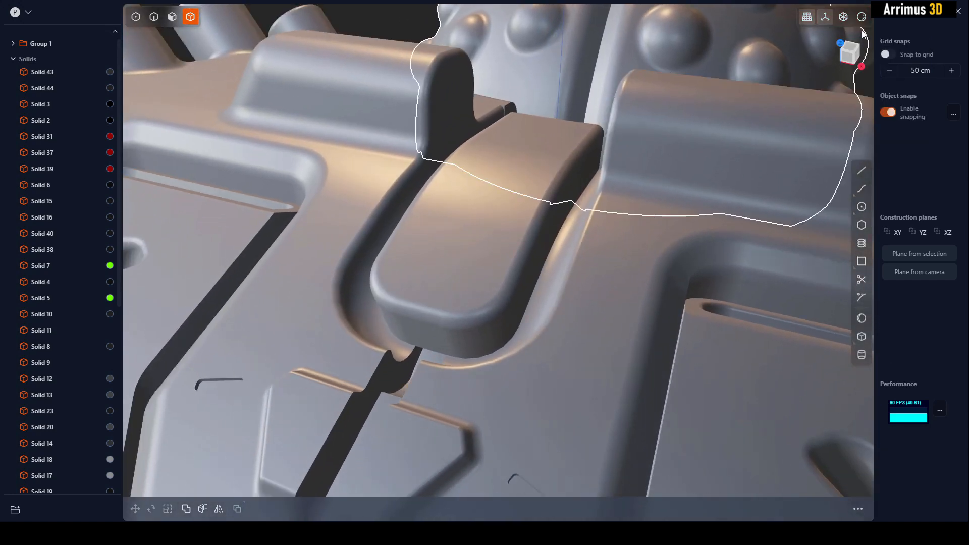
{"action": "left_click", "coordinate": [842, 17]}
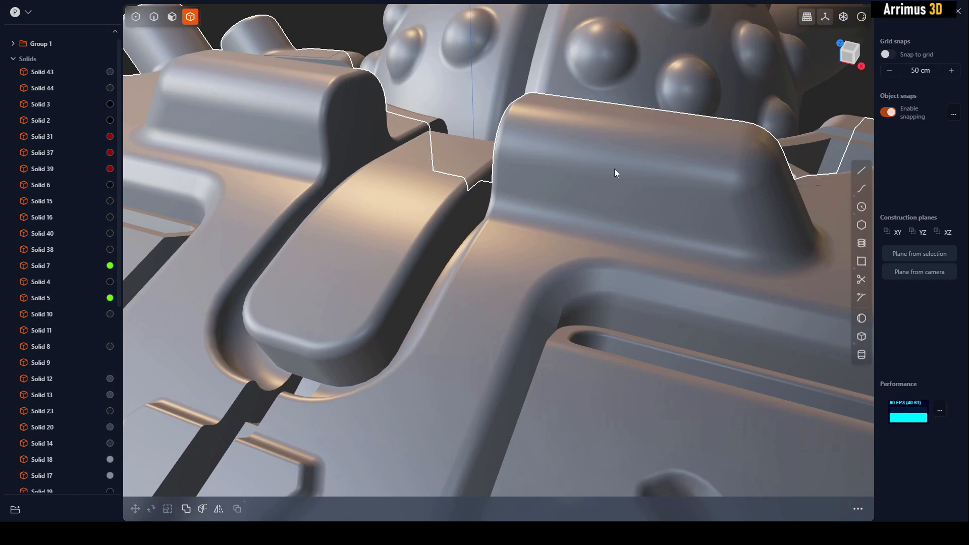
{"action": "mouse_move", "coordinate": [574, 242]}
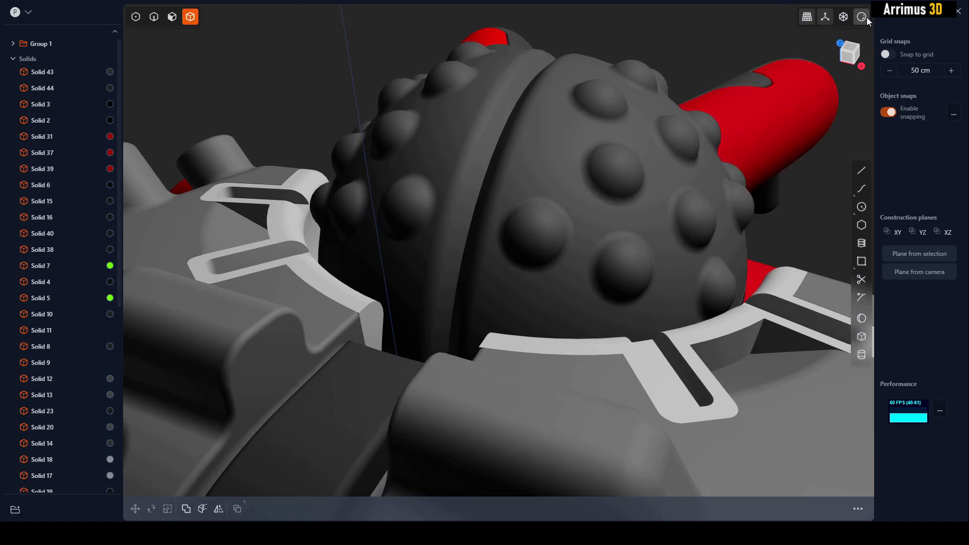
Apply another matcap and pull back to frame the whole spider drone.
{"action": "left_click", "coordinate": [861, 17]}
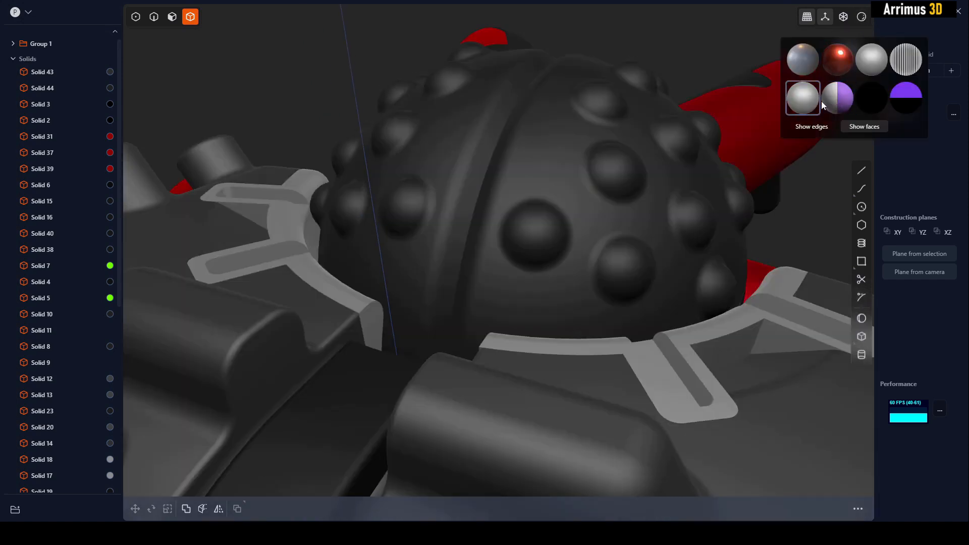
{"action": "left_click", "coordinate": [837, 100]}
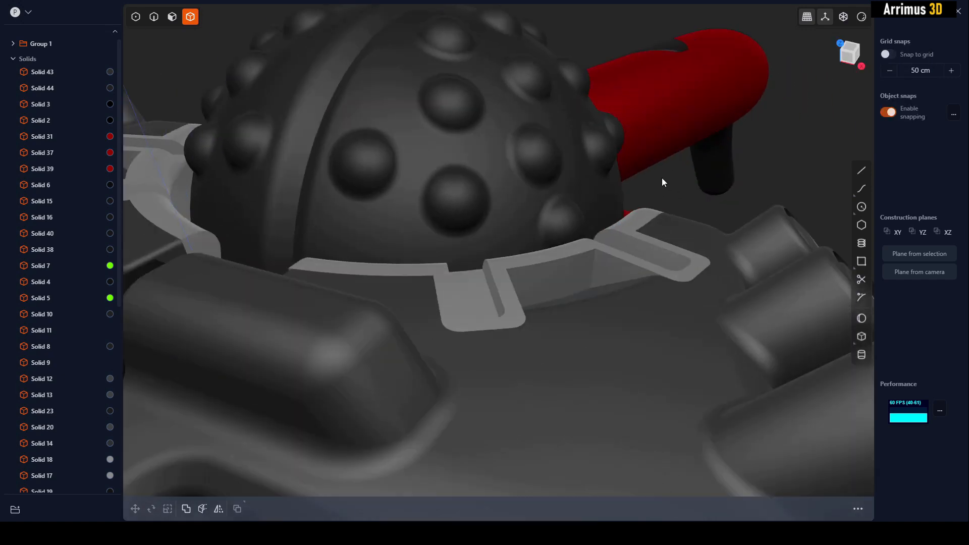
{"action": "left_click_drag", "start_coordinate": [664, 182], "coordinate": [682, 296]}
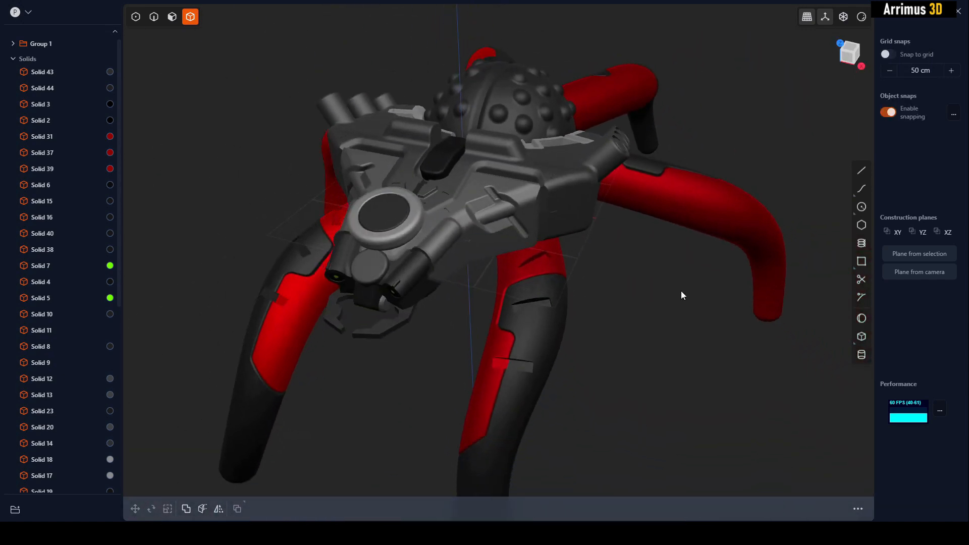